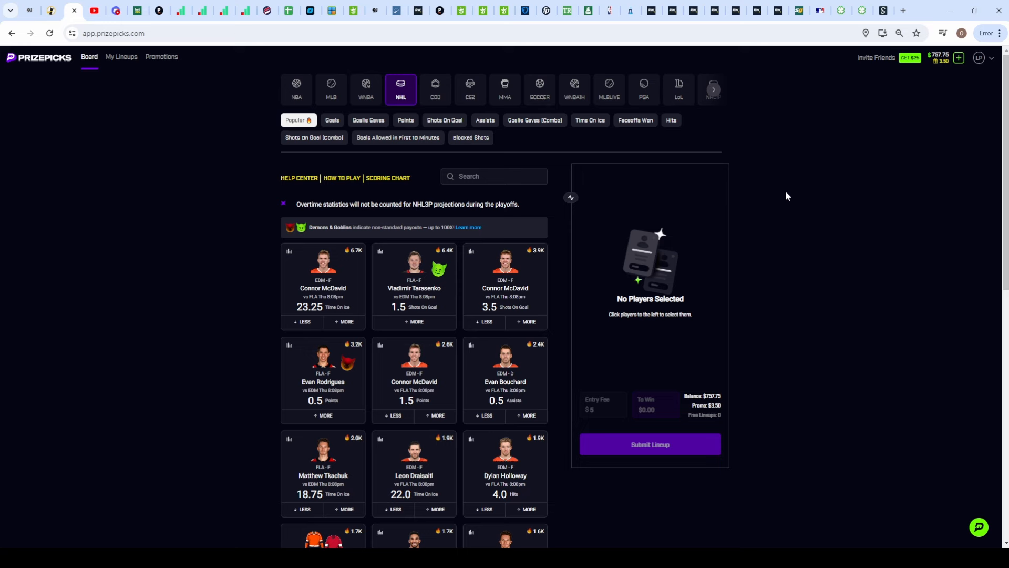
# - Switch to the YouTube tab with the PrizePicks NBA Finals prop bets video
pyautogui.click(73, 11)
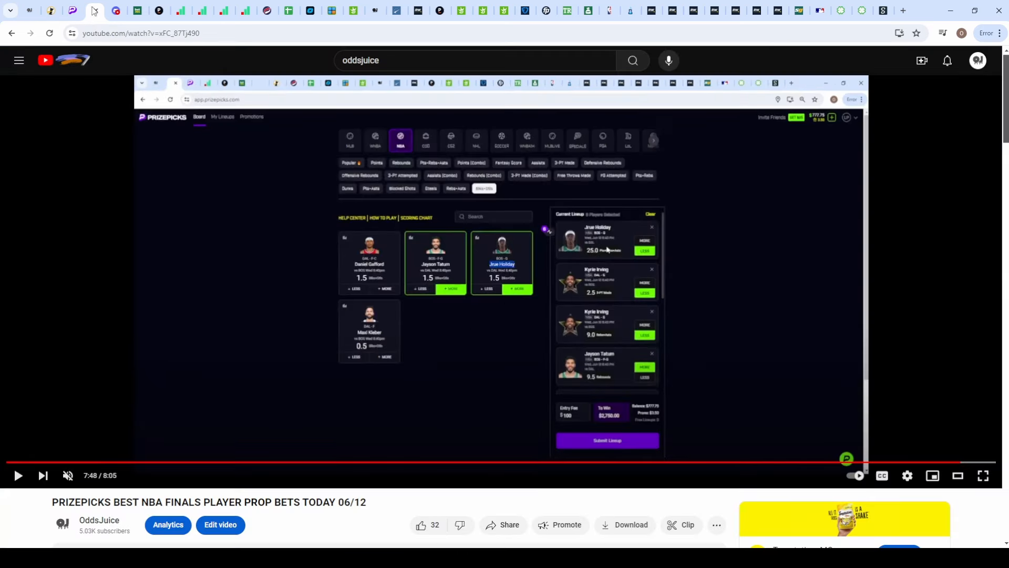
pyautogui.moveTo(604, 317)
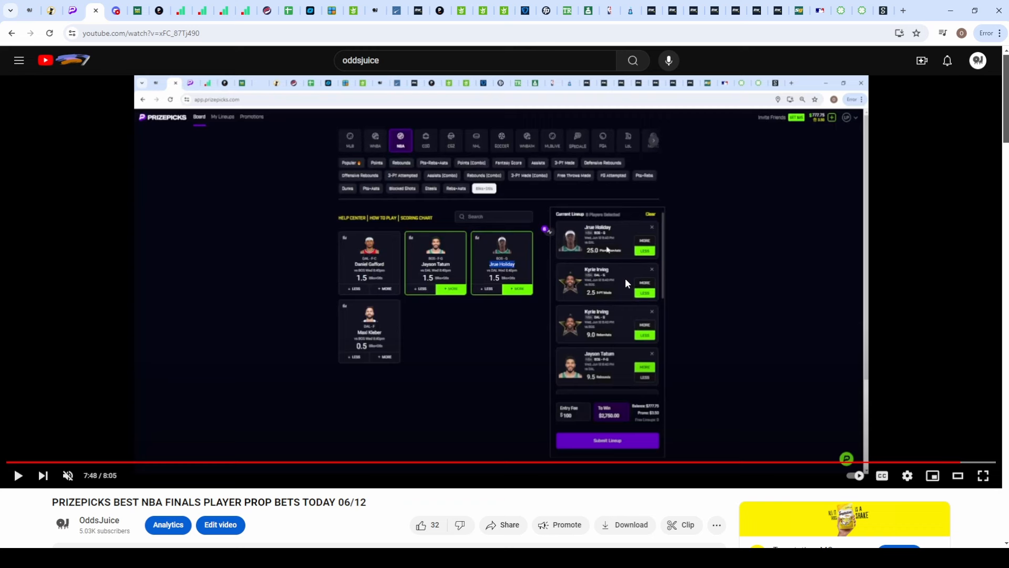
pyautogui.moveTo(607, 340)
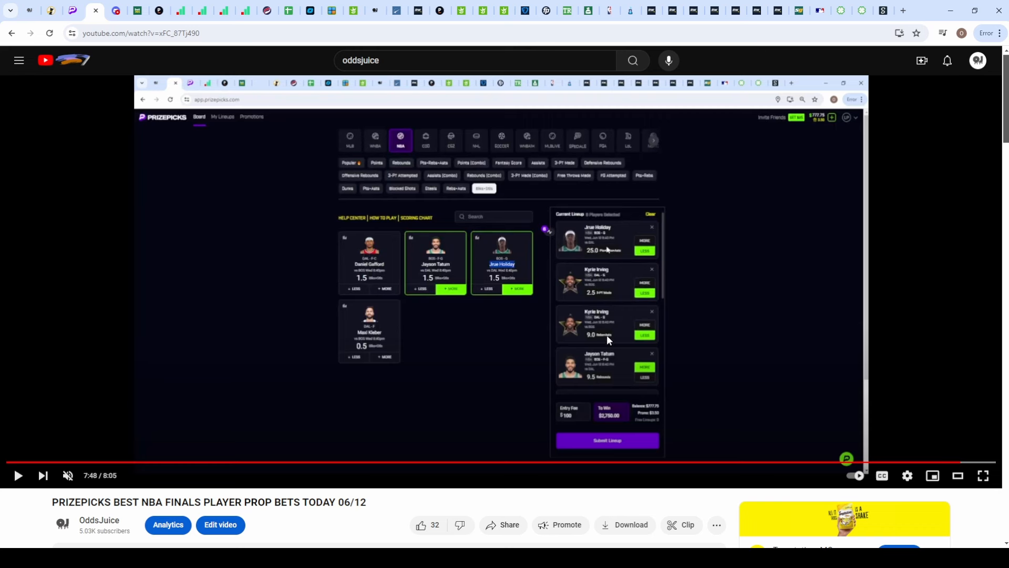
pyautogui.moveTo(610, 245)
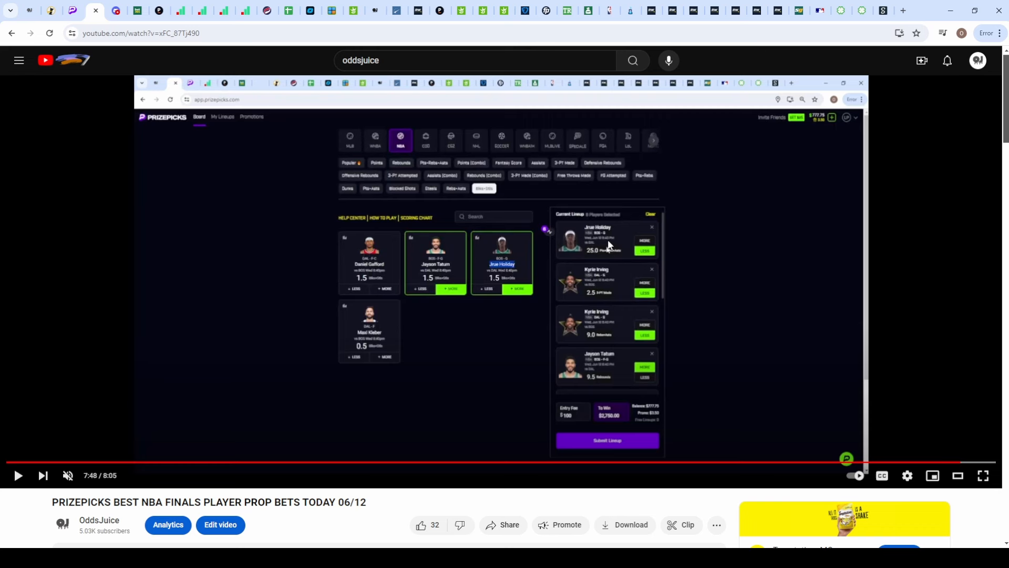
pyautogui.moveTo(613, 245)
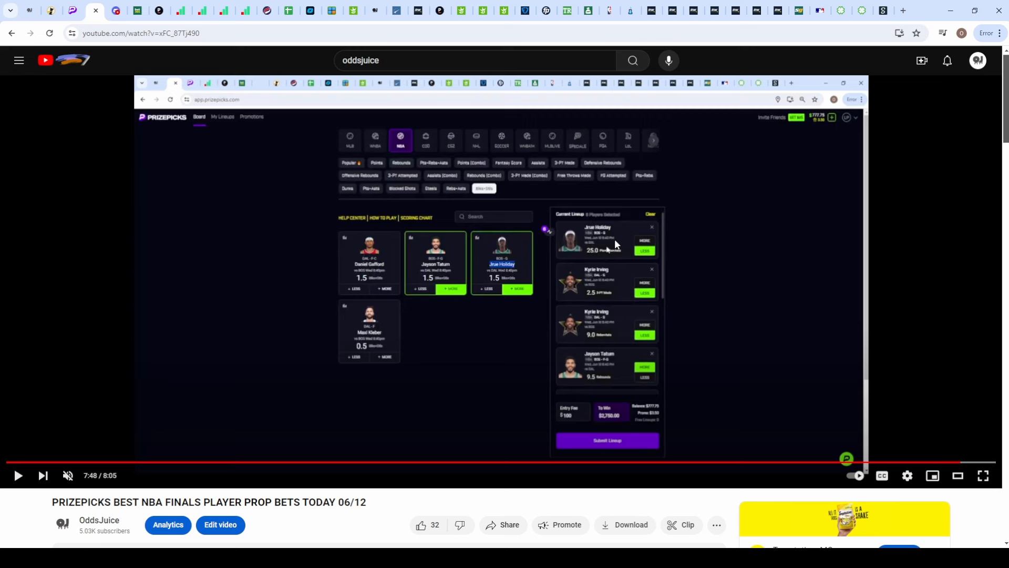
pyautogui.moveTo(599, 288)
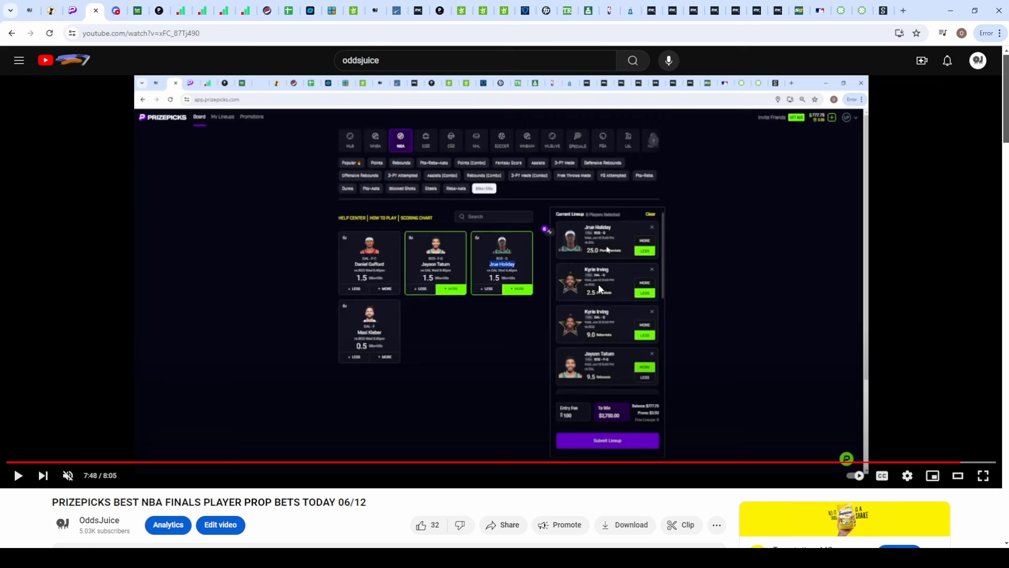
pyautogui.moveTo(589, 291)
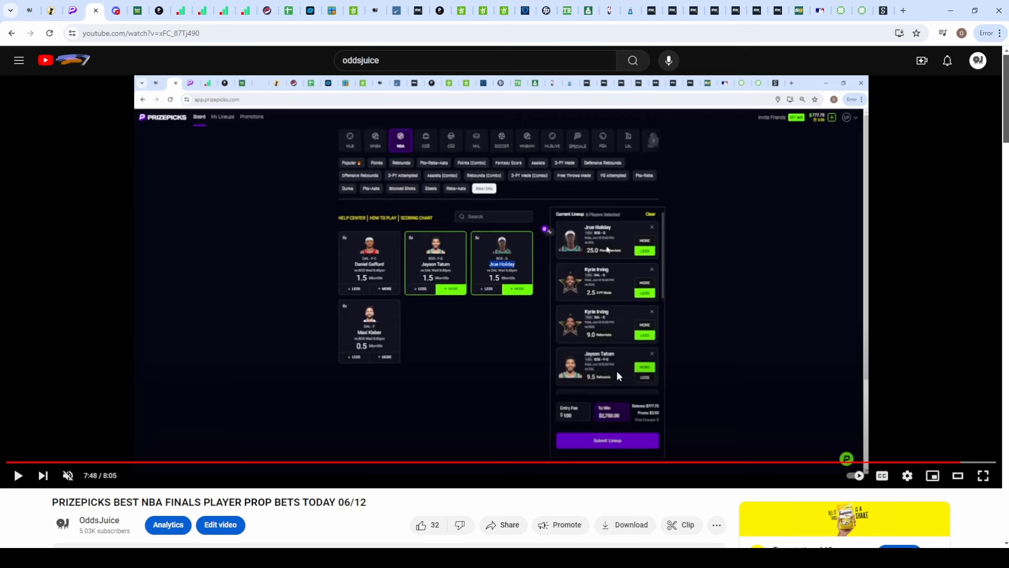
pyautogui.moveTo(617, 373)
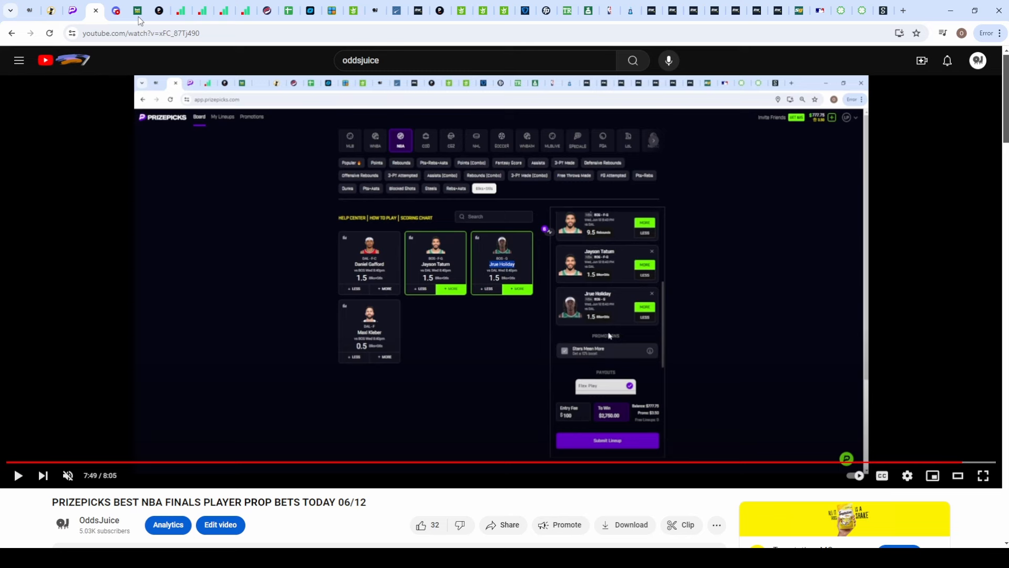
# - Switch to the Discord announcements channel to view the shared pick slips
pyautogui.click(115, 11)
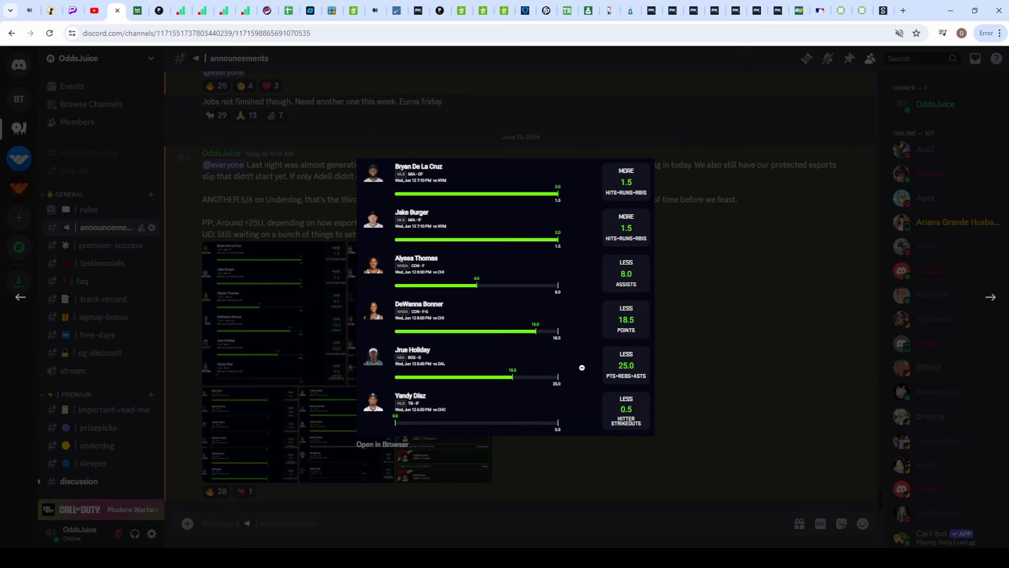
pyautogui.moveTo(543, 372)
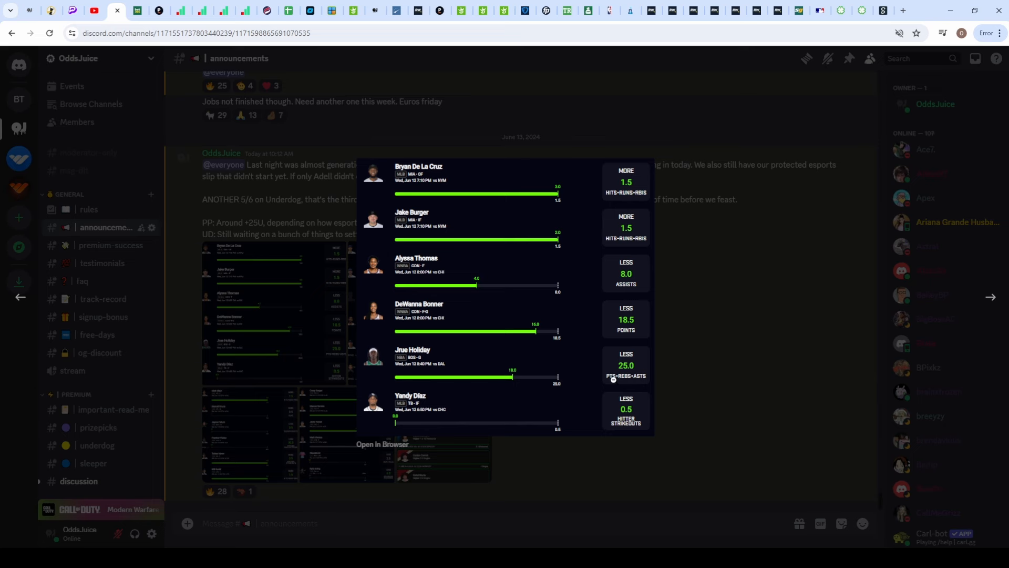
pyautogui.moveTo(575, 324)
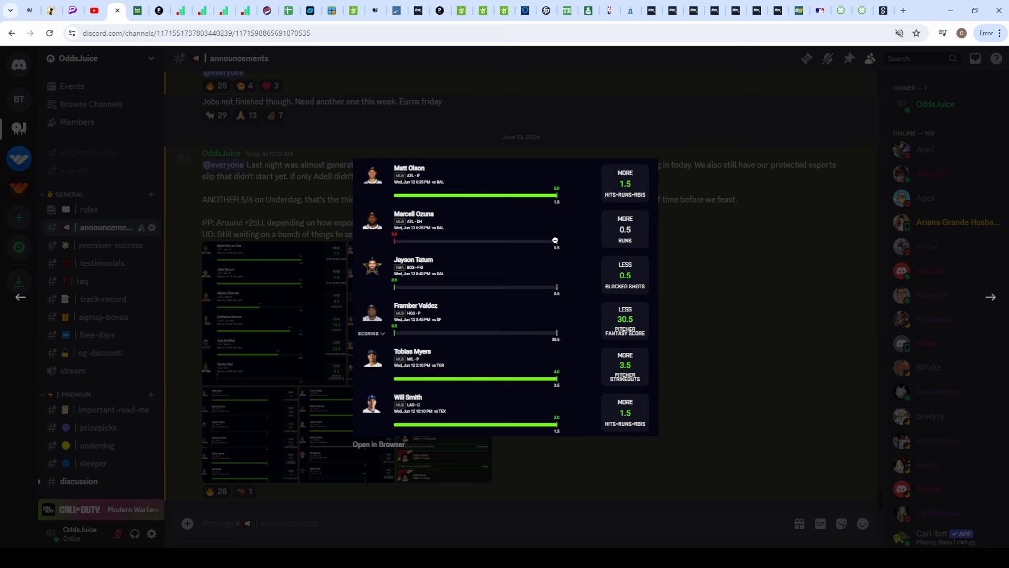
pyautogui.moveTo(495, 279)
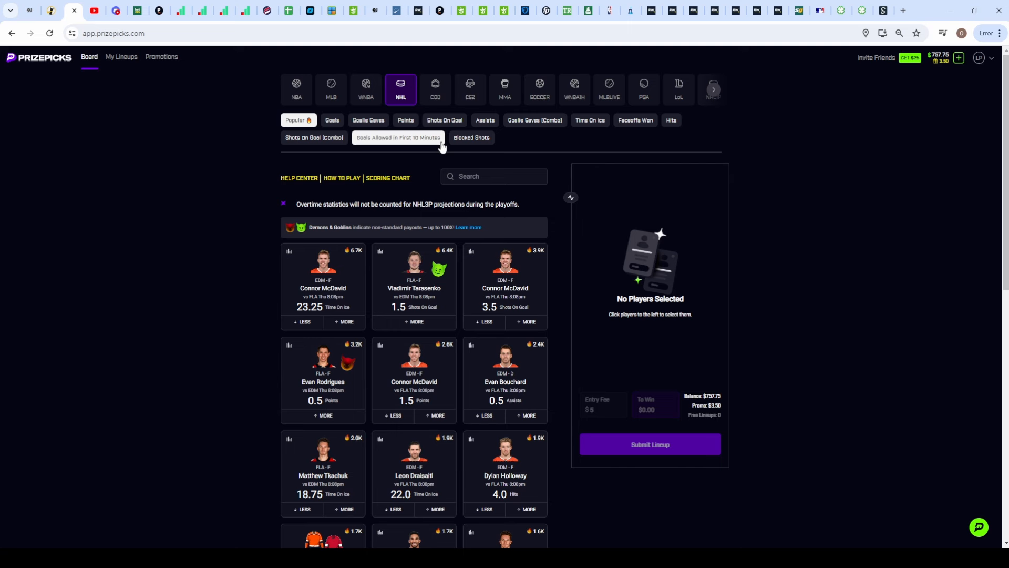
pyautogui.click(398, 137)
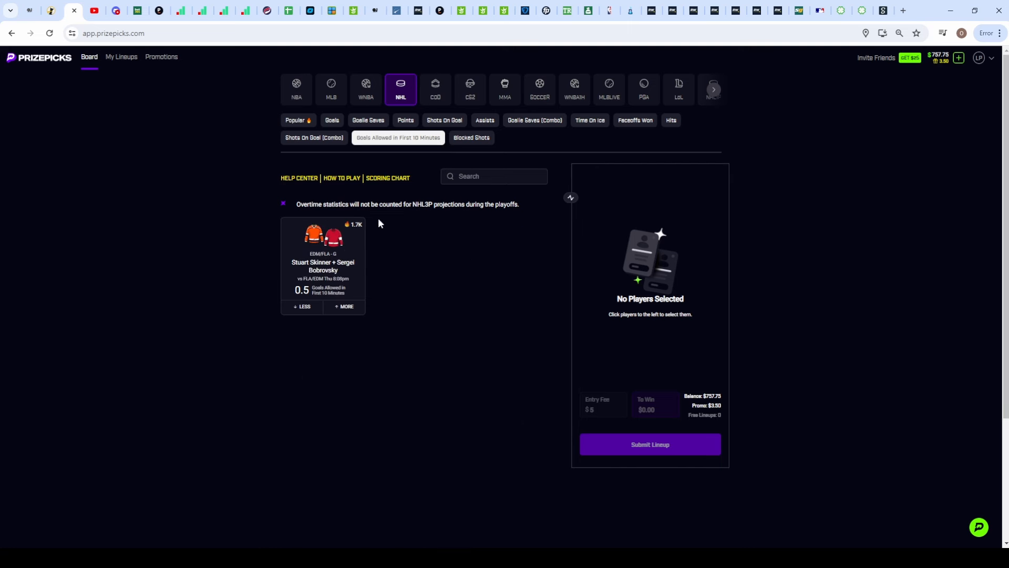
pyautogui.moveTo(340, 289)
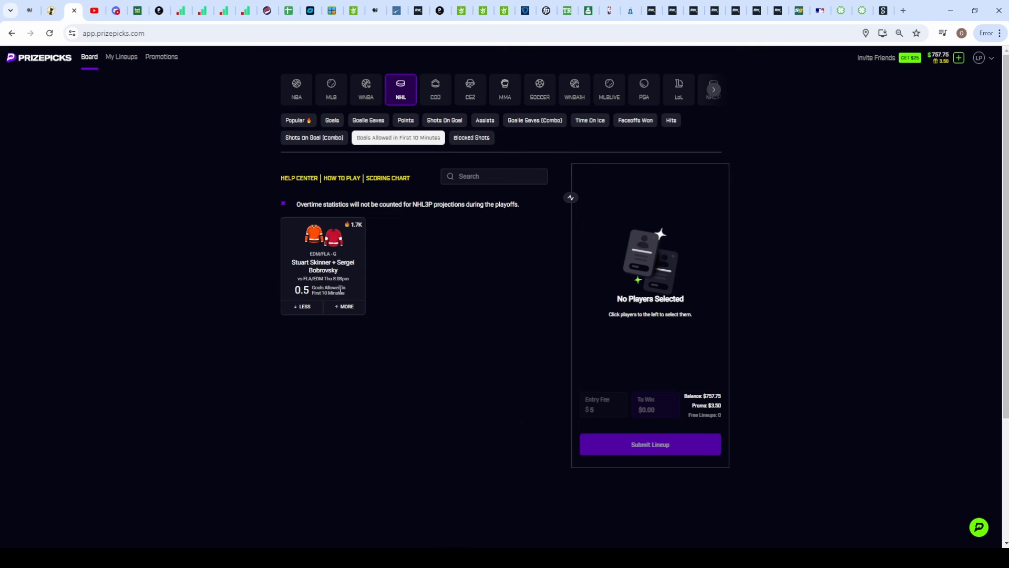
pyautogui.click(297, 120)
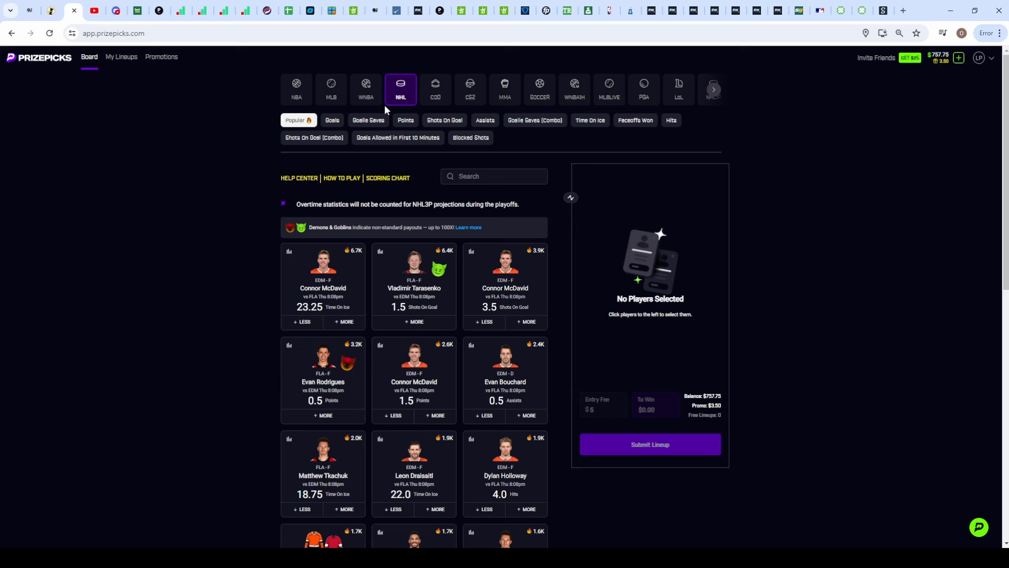
pyautogui.moveTo(718, 113)
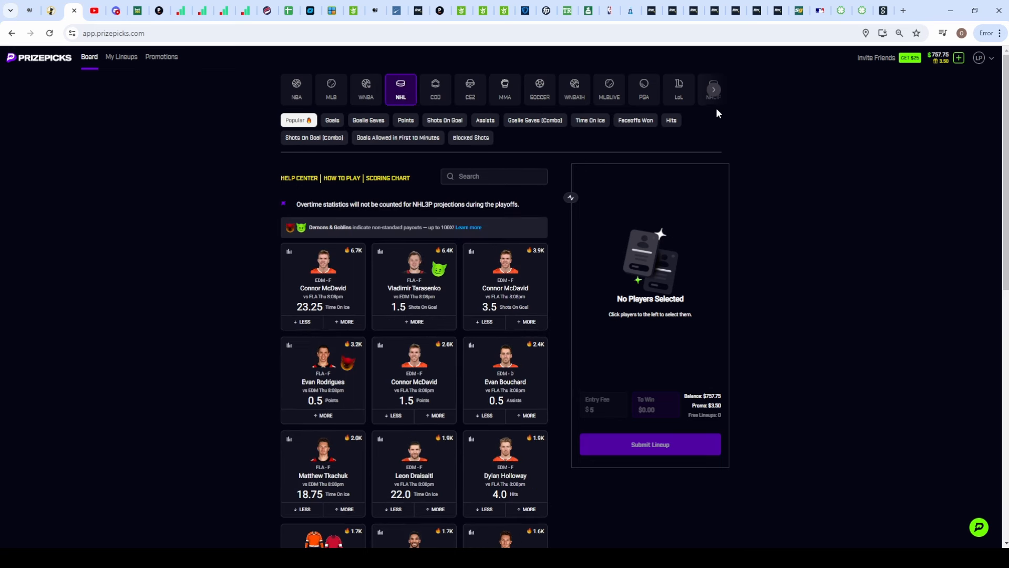
# - Browse the NHL Goals Allowed in First 10 Minutes projections for Skinner + Bobrovsky
pyautogui.click(713, 90)
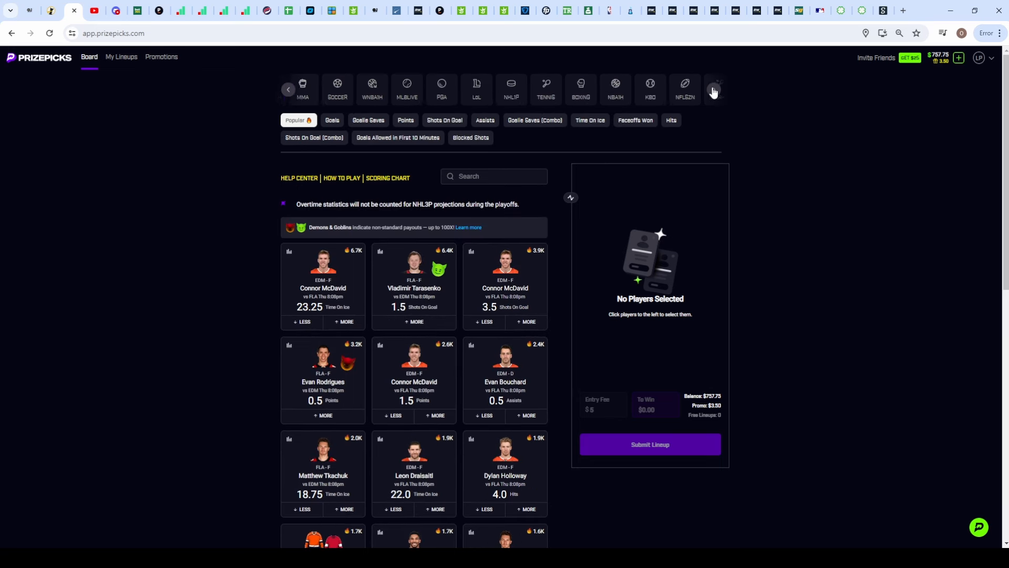
pyautogui.click(670, 88)
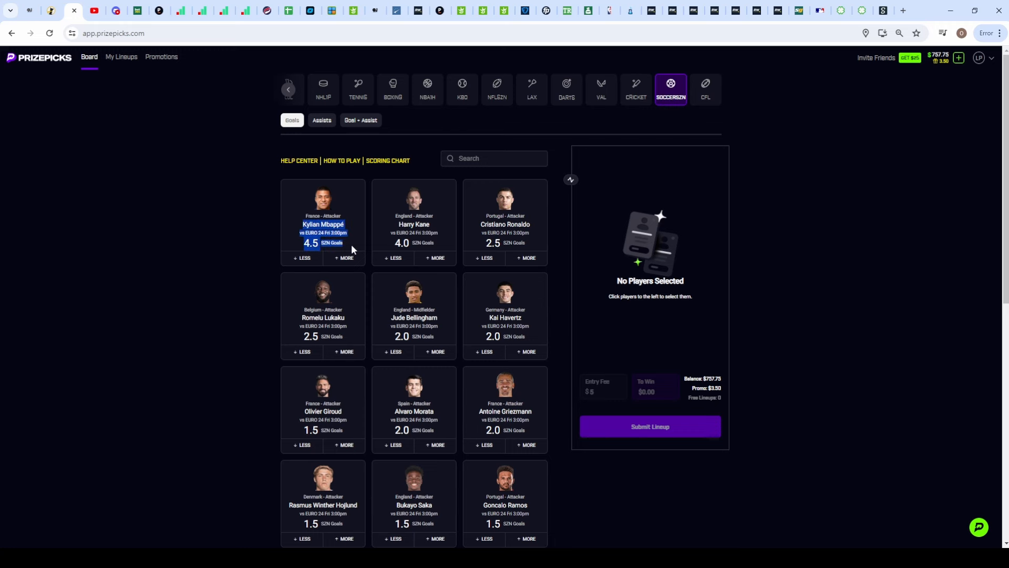
pyautogui.scroll(-3)
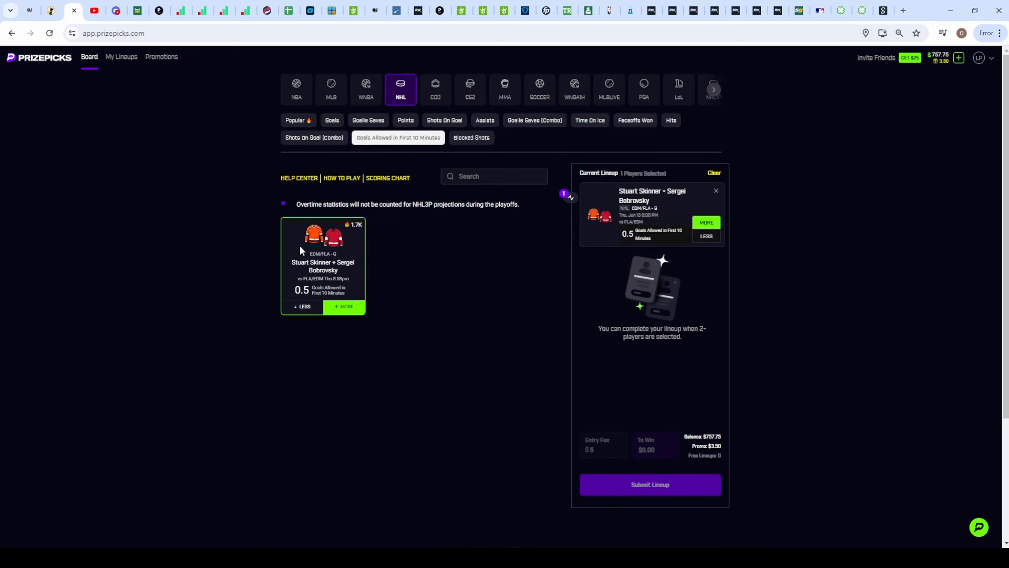
pyautogui.moveTo(643, 259)
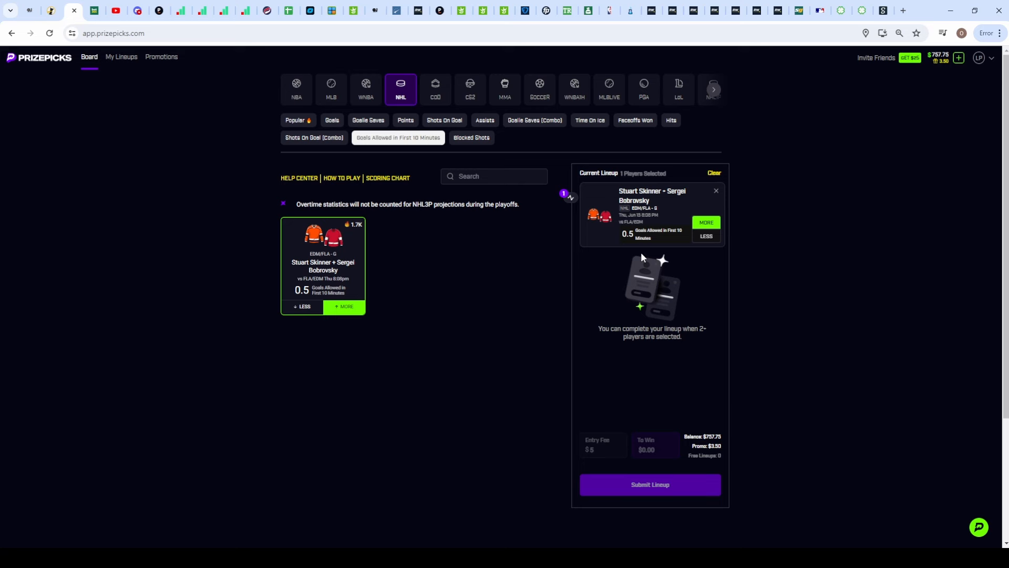
# - Check the first-10-minute goals odds on bet365 for comparison
pyautogui.click(72, 10)
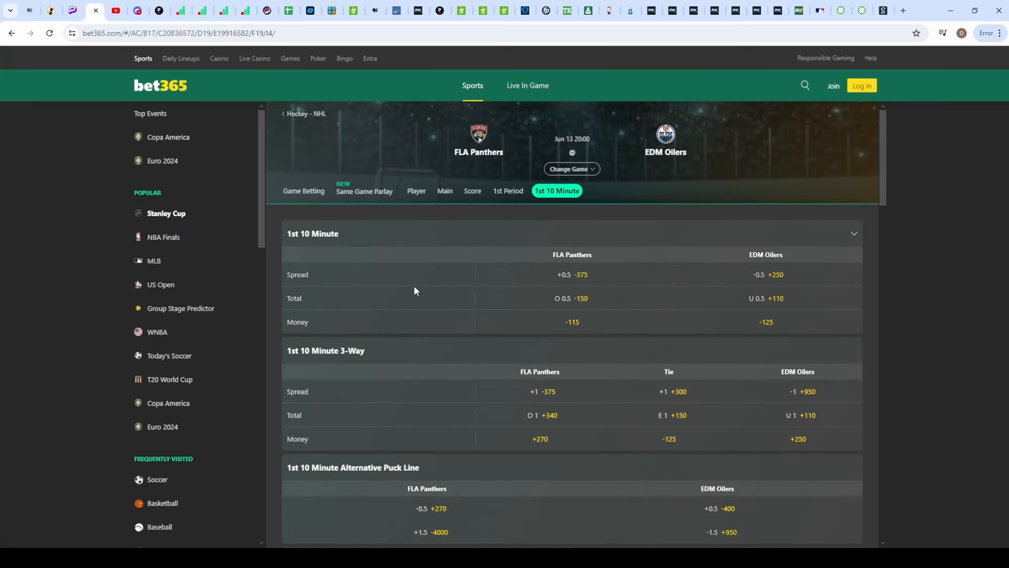
pyautogui.moveTo(572, 298)
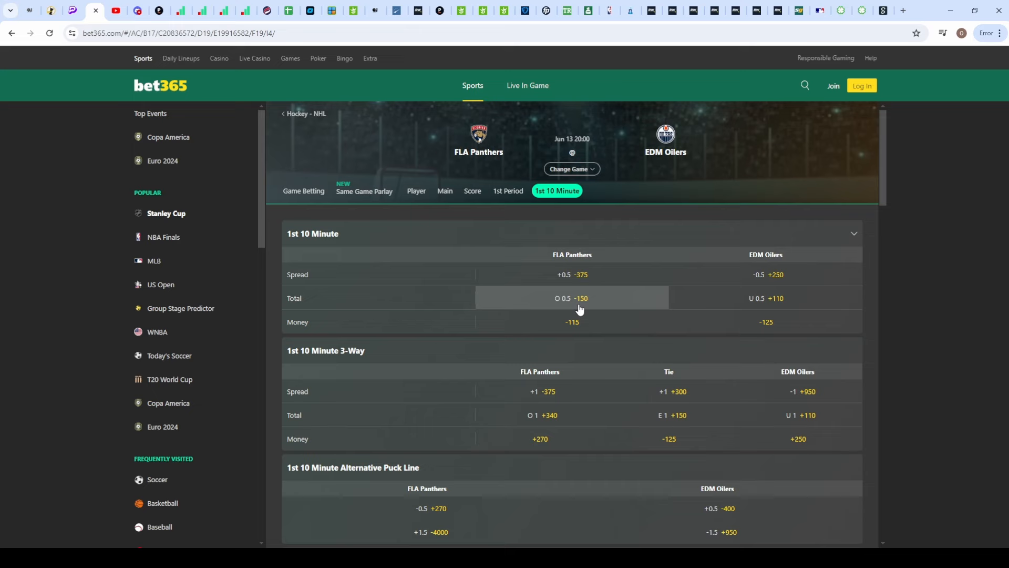
pyautogui.moveTo(766, 298)
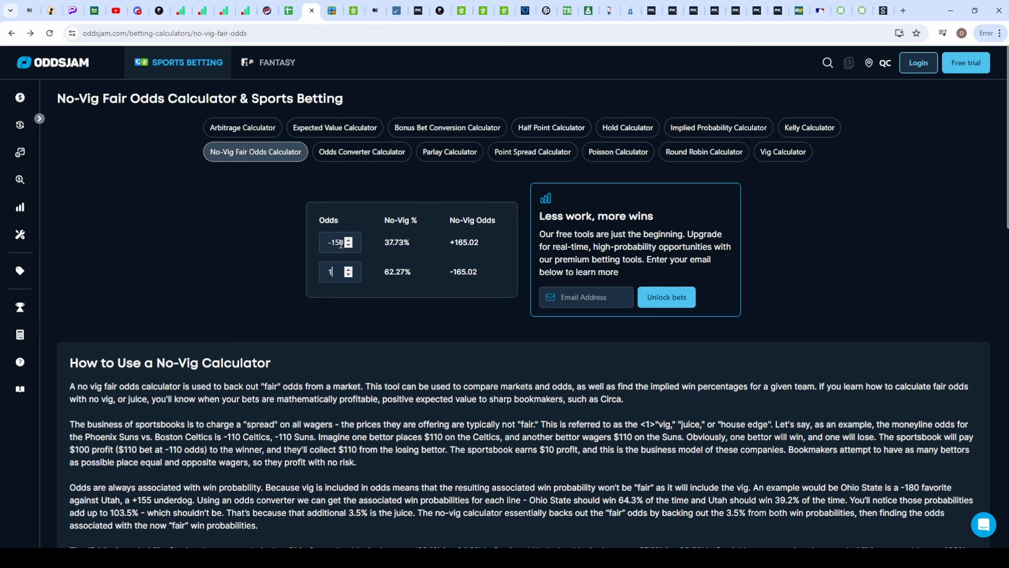
pyautogui.write('10')
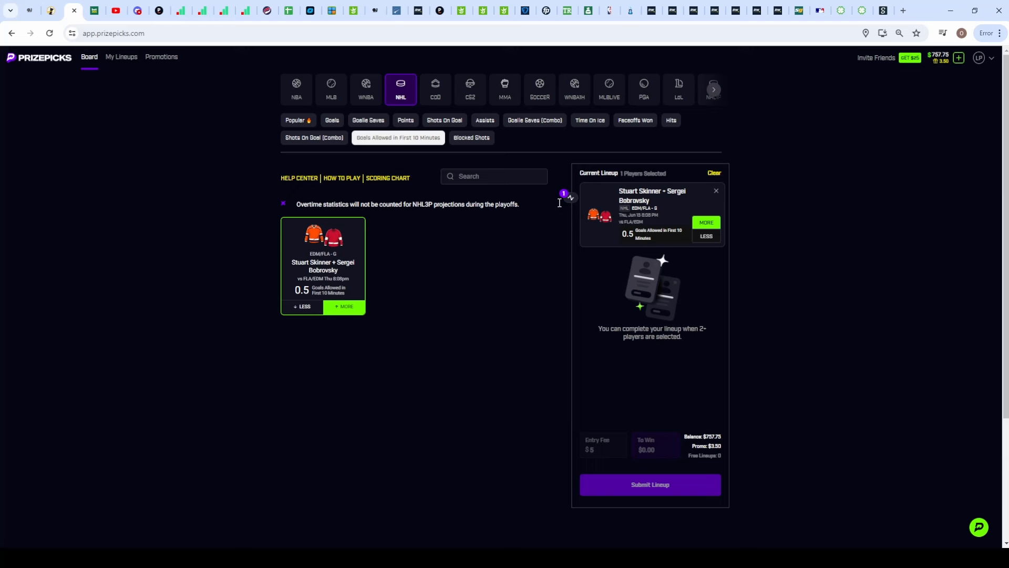
pyautogui.doubleClick(669, 196)
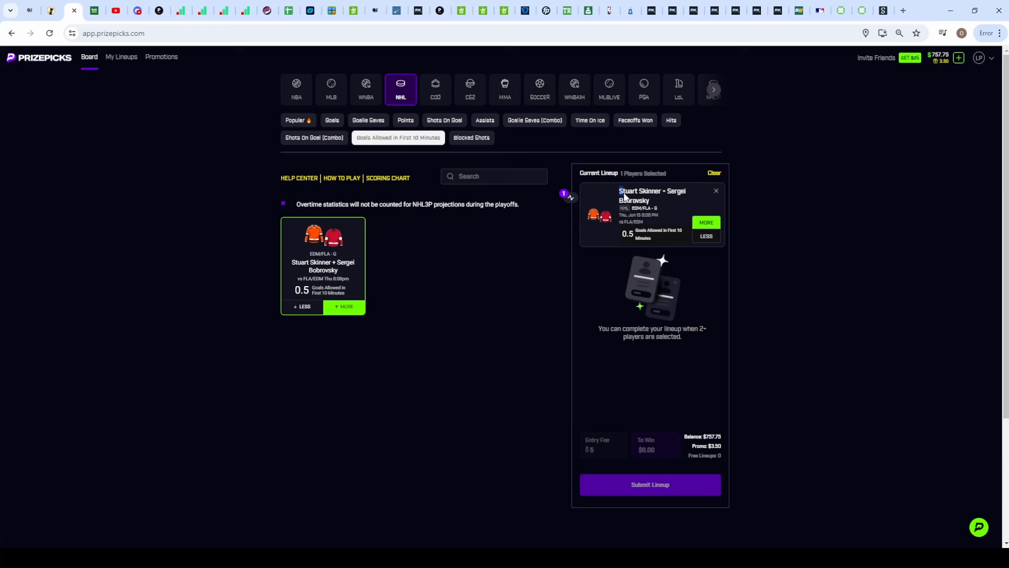
pyautogui.moveTo(650, 195)
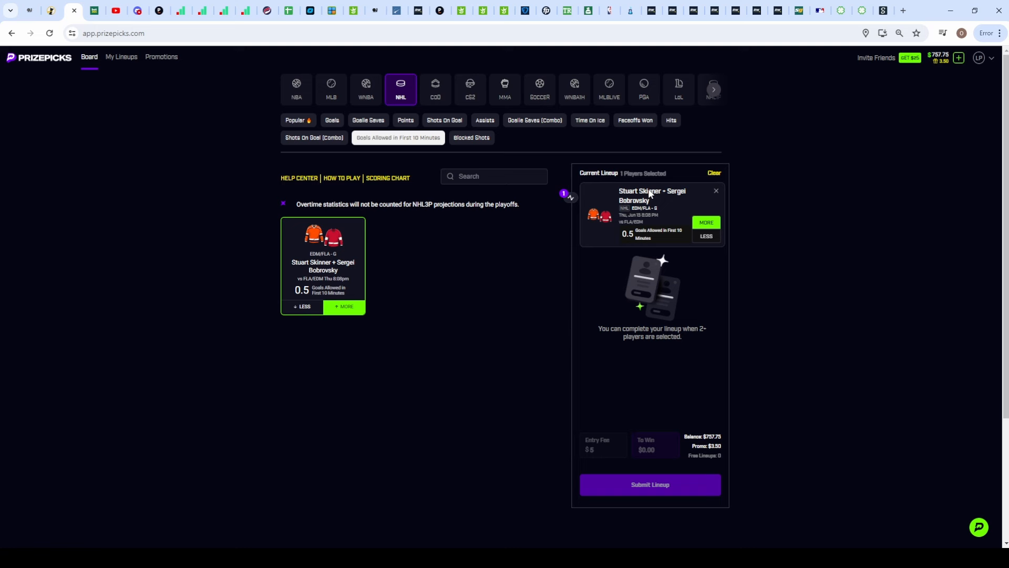
pyautogui.moveTo(567, 205)
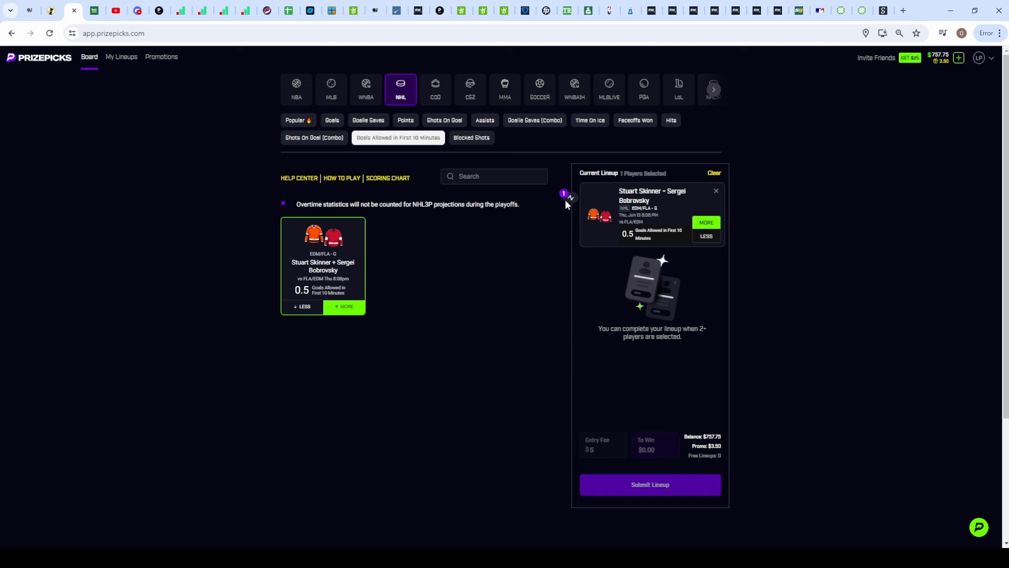
pyautogui.moveTo(418, 148)
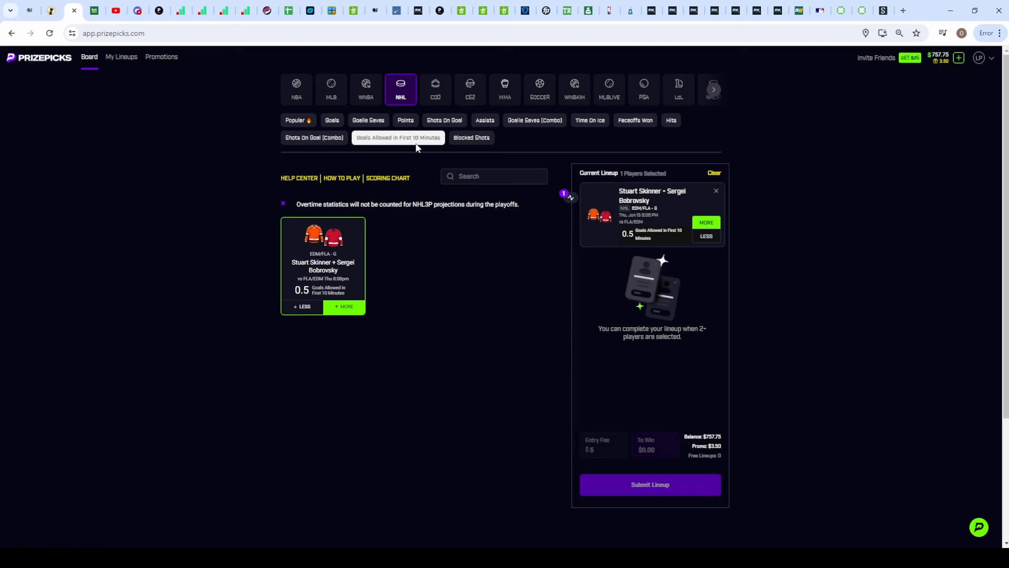
# - Pick Connor McDavid MORE than 1.5 points from the NHL Points board
pyautogui.click(406, 120)
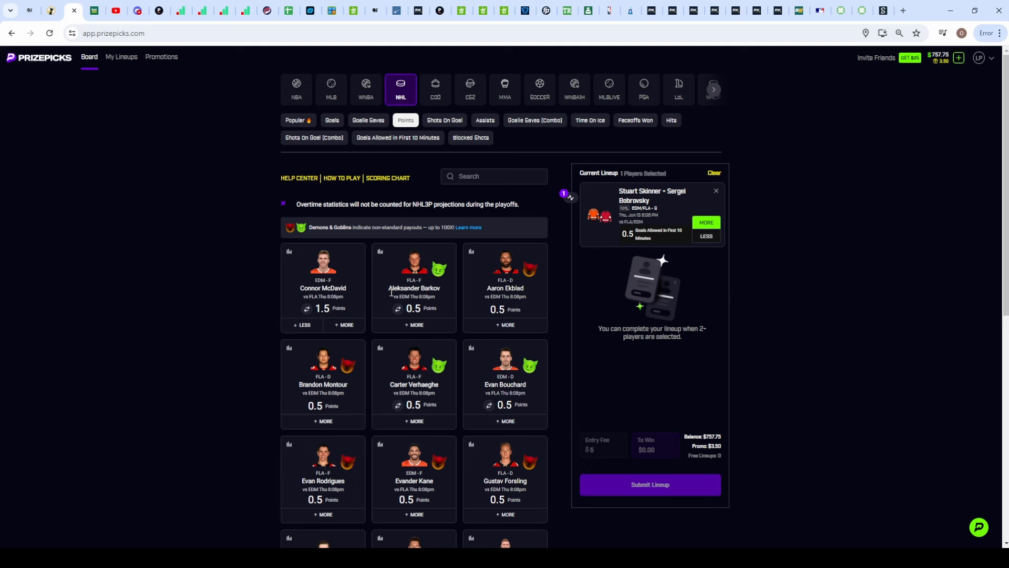
pyautogui.click(345, 325)
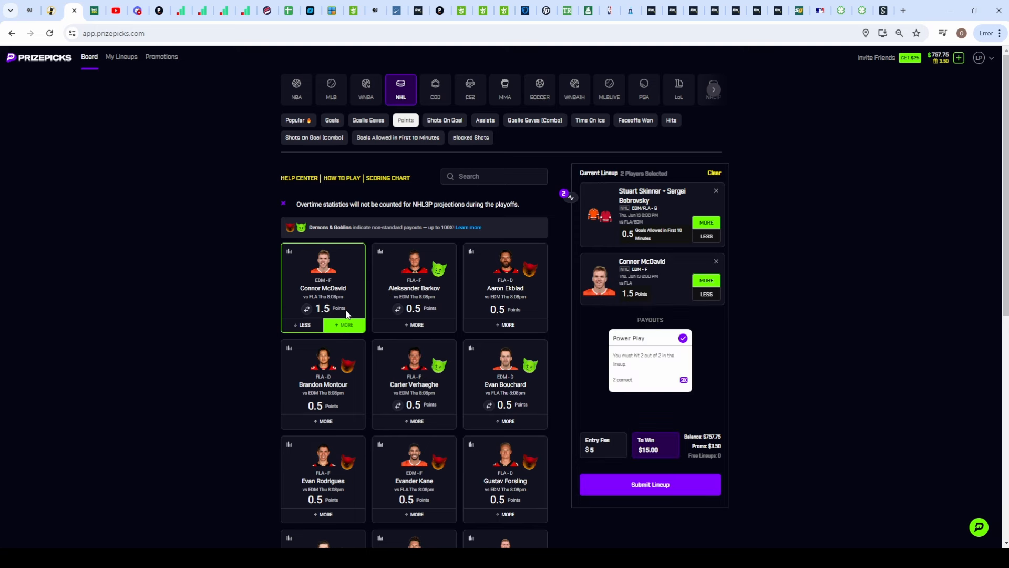
pyautogui.moveTo(346, 317)
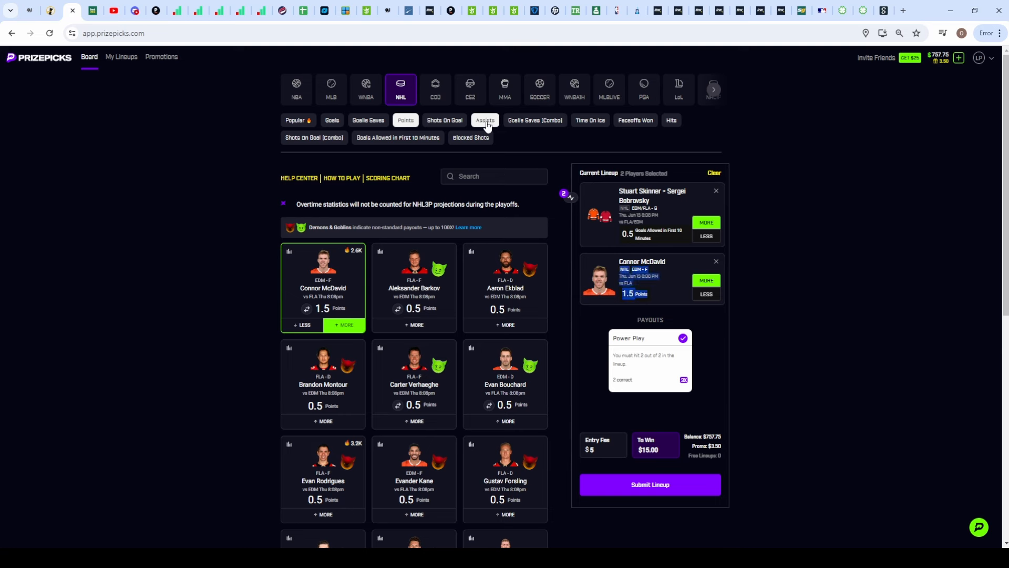
# - Show the NHL Assists projections including Draisaitl's 0.5 line
pyautogui.click(485, 120)
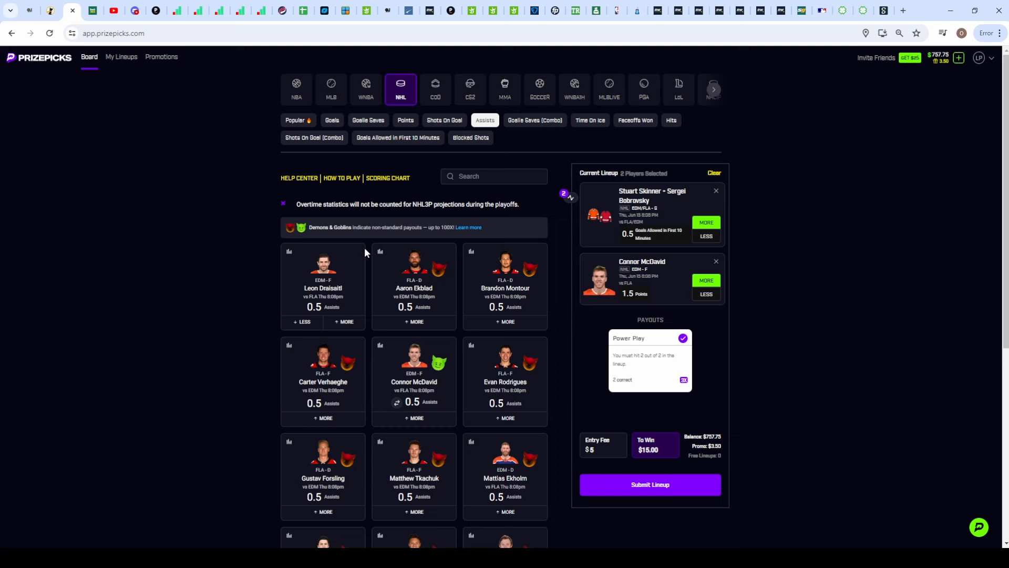
pyautogui.moveTo(367, 256)
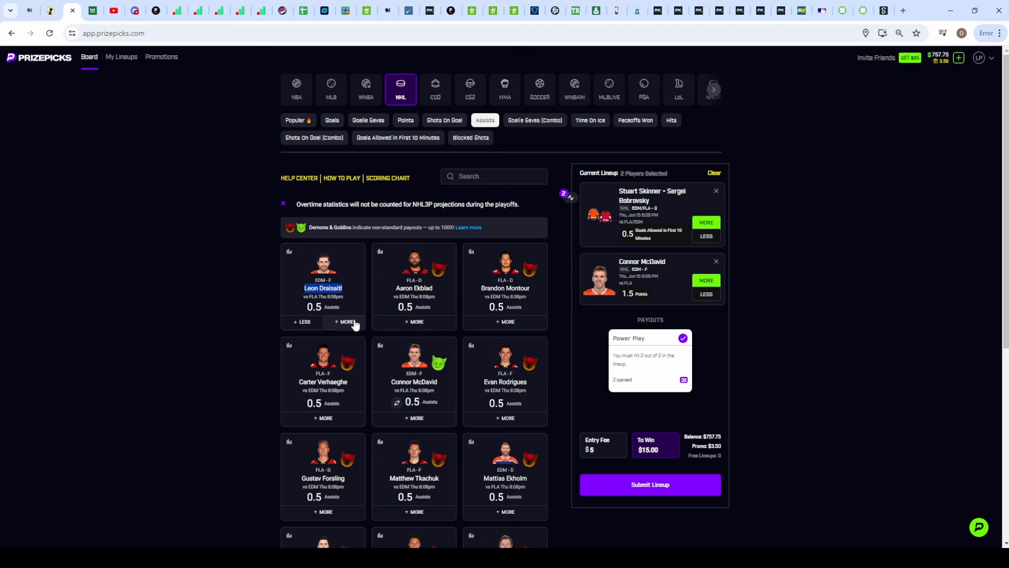
# - Look up Evan Bouchard's assists history over recent games on props.cash
pyautogui.click(345, 322)
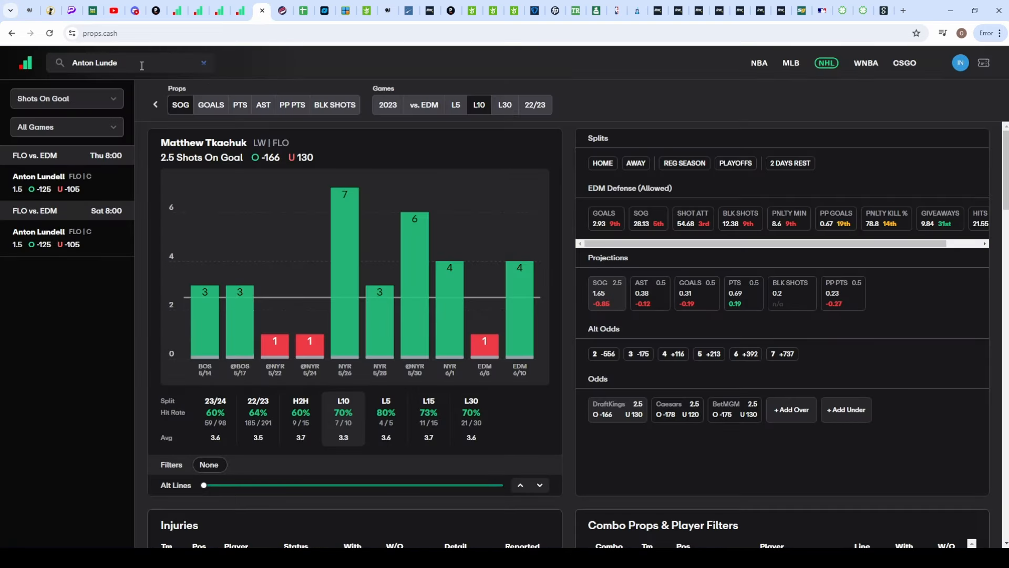
pyautogui.write('evan bouch')
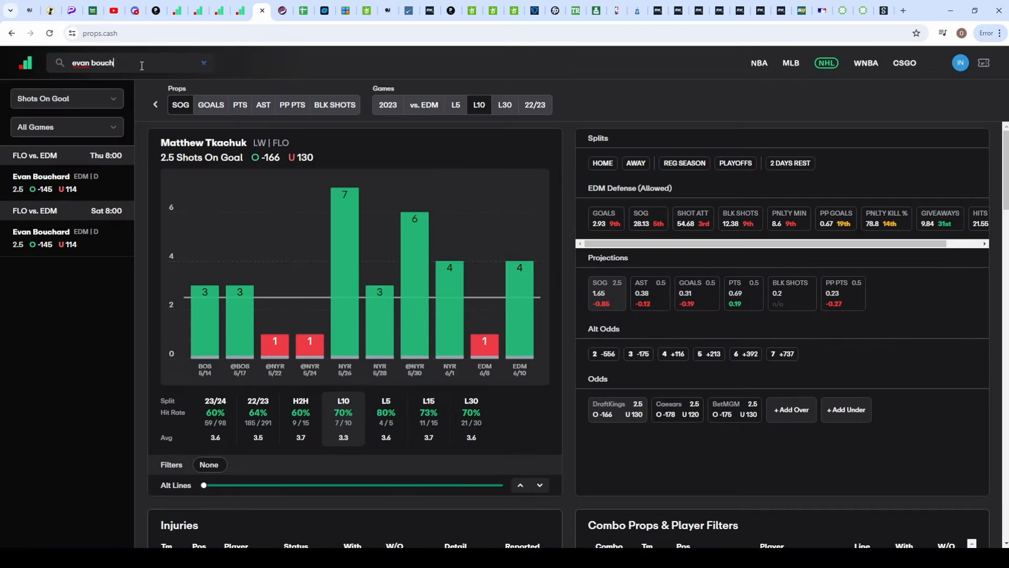
pyautogui.click(263, 104)
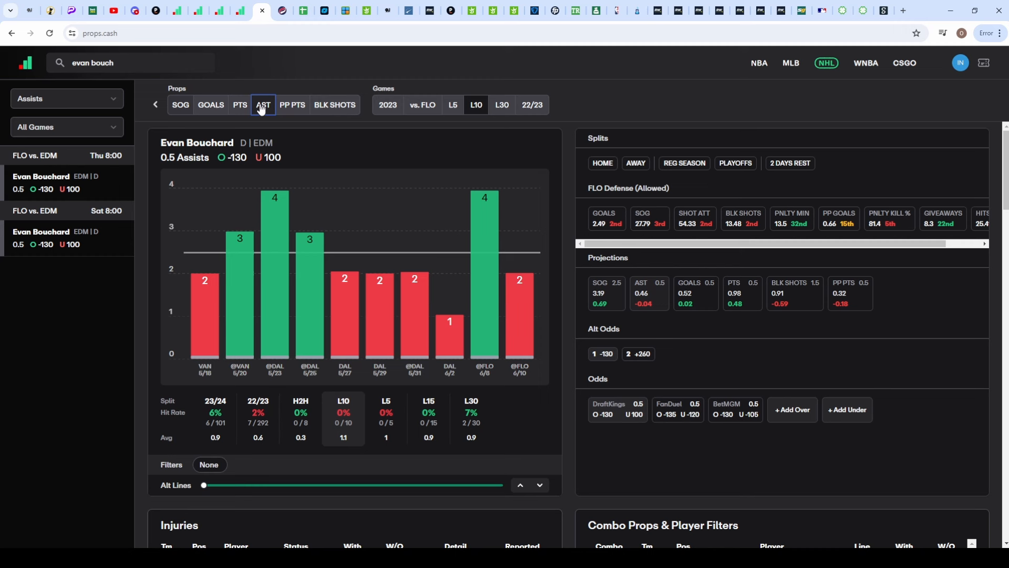
pyautogui.click(263, 104)
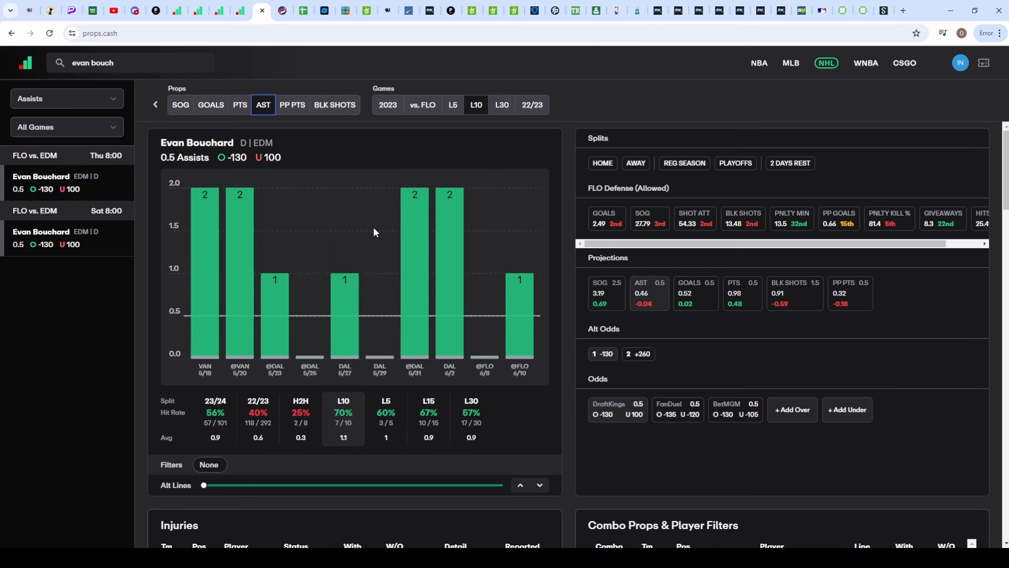
pyautogui.moveTo(249, 326)
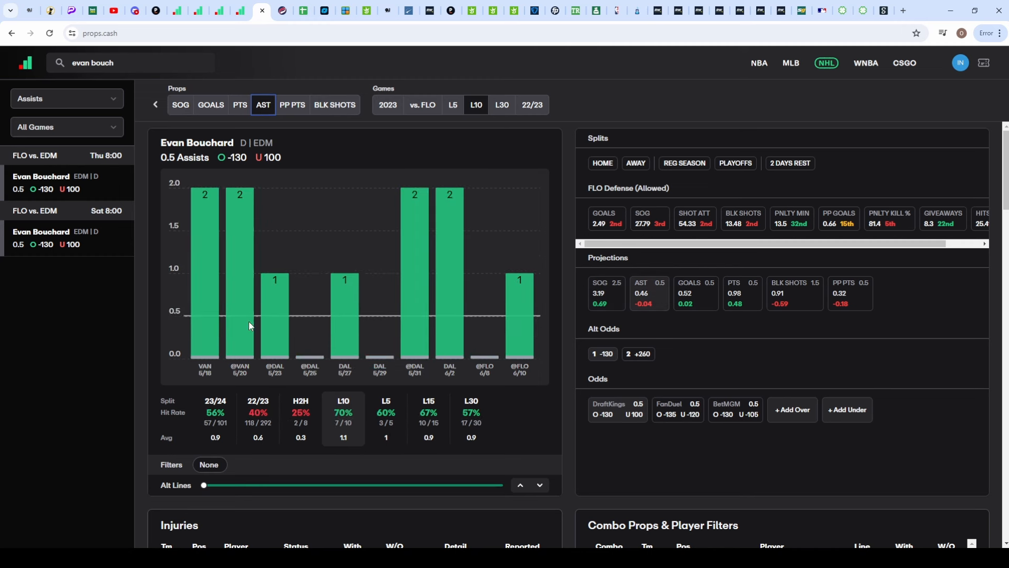
pyautogui.moveTo(481, 254)
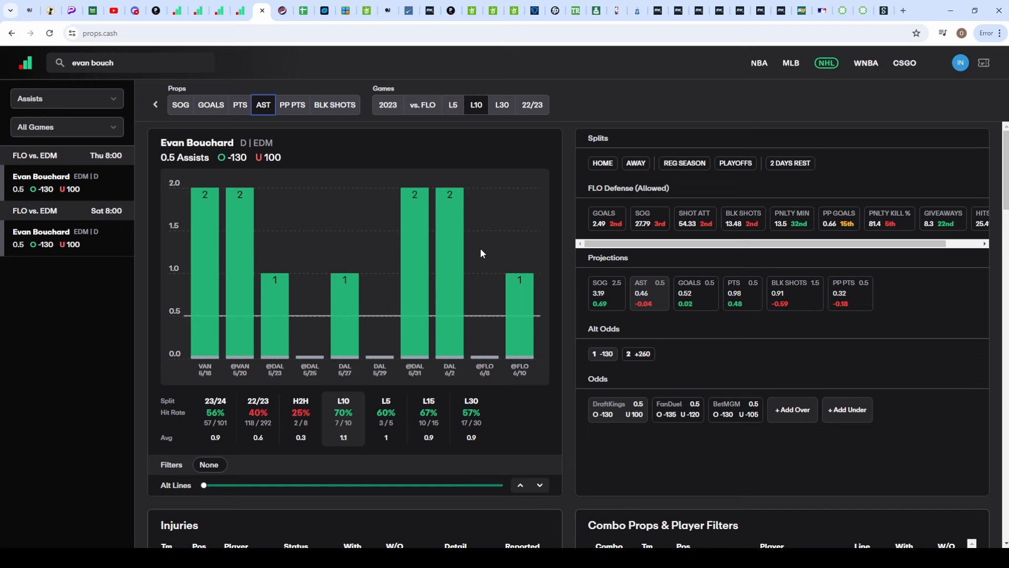
pyautogui.moveTo(660, 420)
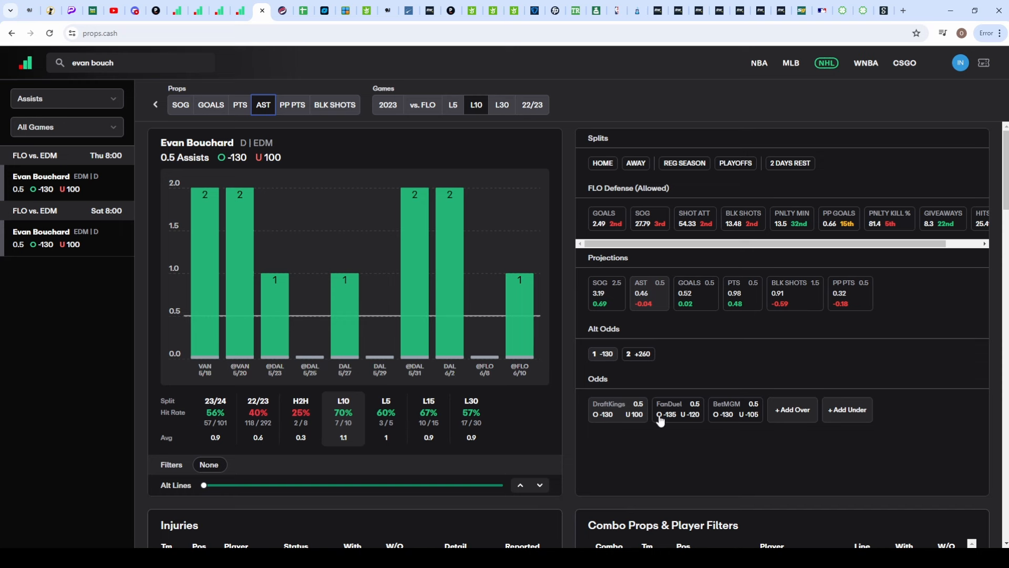
# - Search 'leo' to pull up Leon Draisaitl's 0.5 assists history
pyautogui.write('leon d')
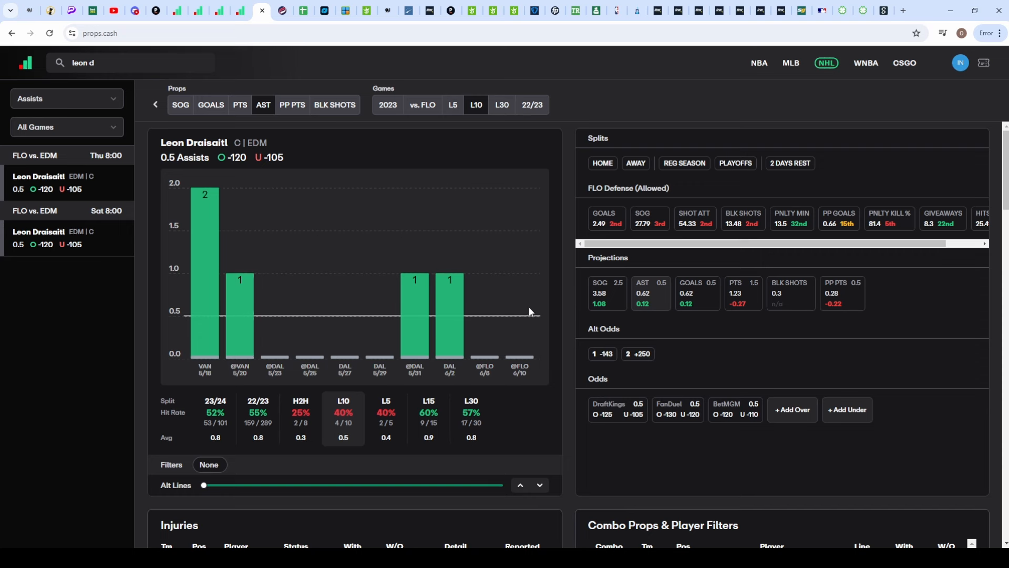
pyautogui.moveTo(614, 437)
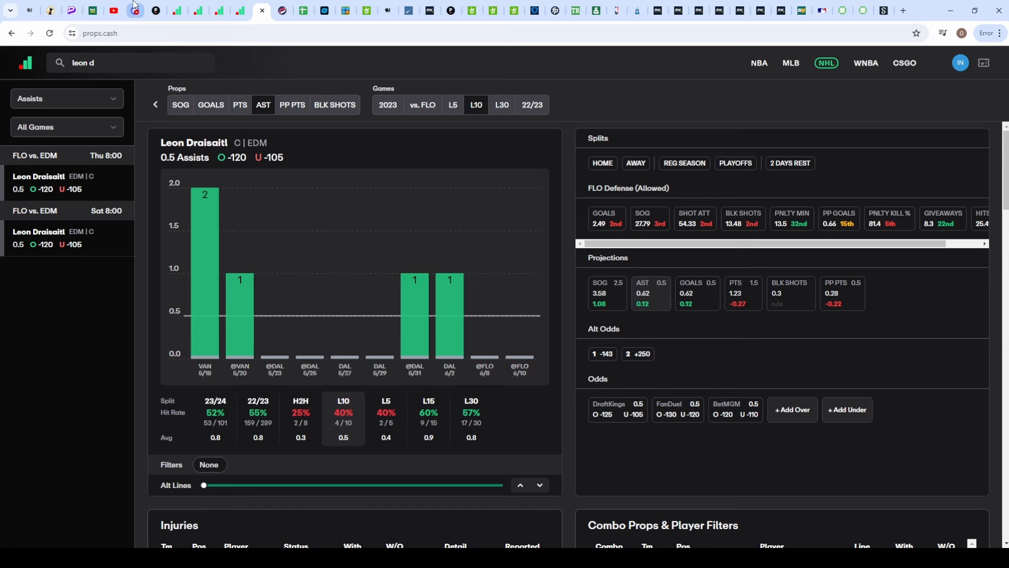
# - Pick Leon Draisaitl MORE than 0.5 assists as the third lineup entry
pyautogui.click(136, 10)
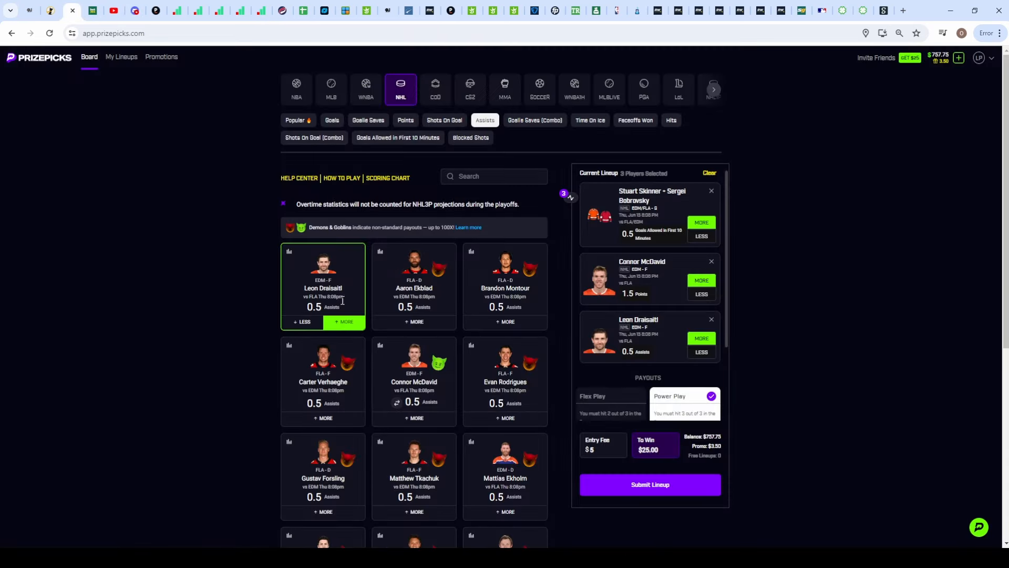
pyautogui.moveTo(346, 312)
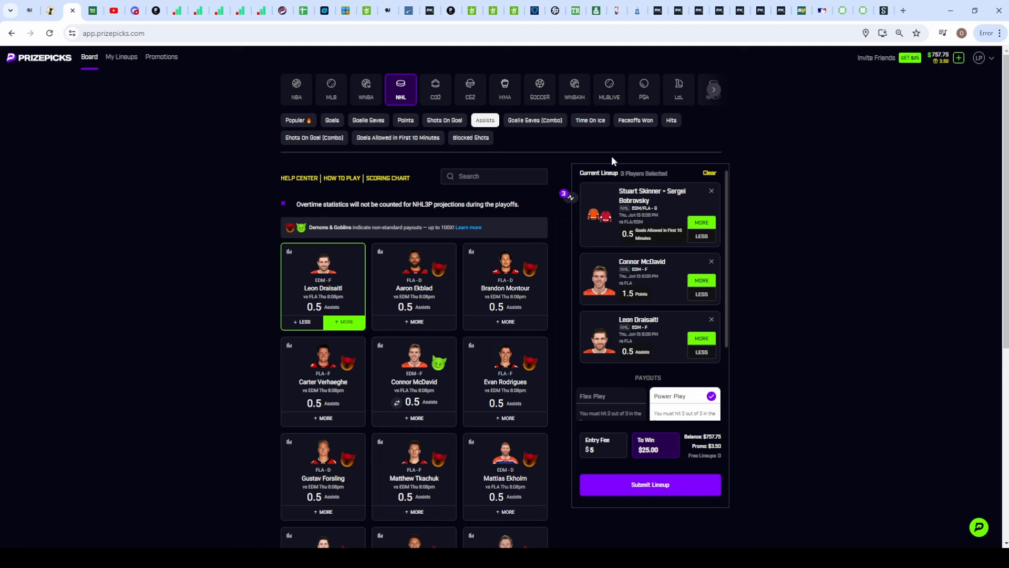
pyautogui.moveTo(340, 151)
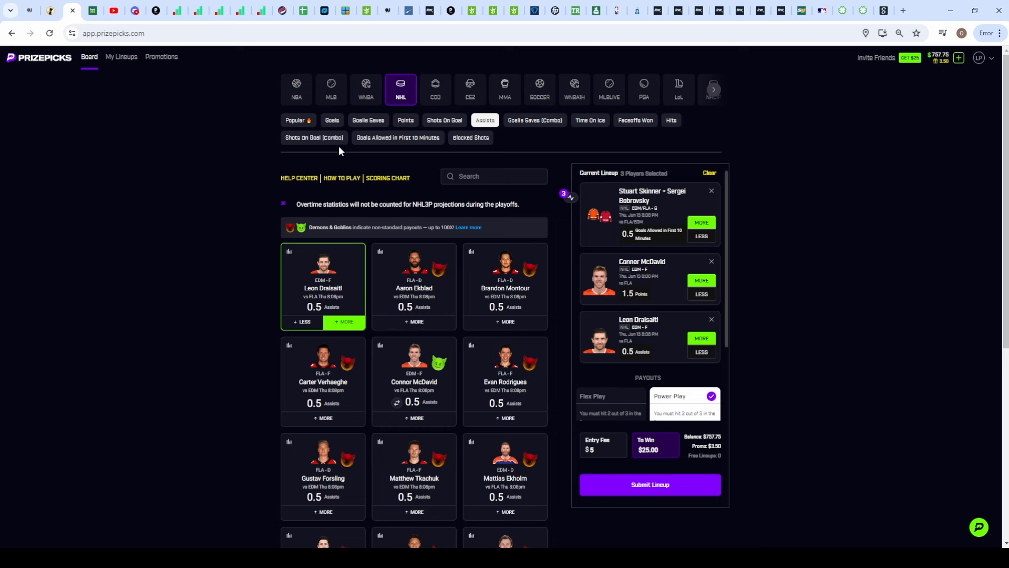
# - Pick Draisaitl + Reinhart MORE than 5.5 combined shots on goal
pyautogui.click(315, 137)
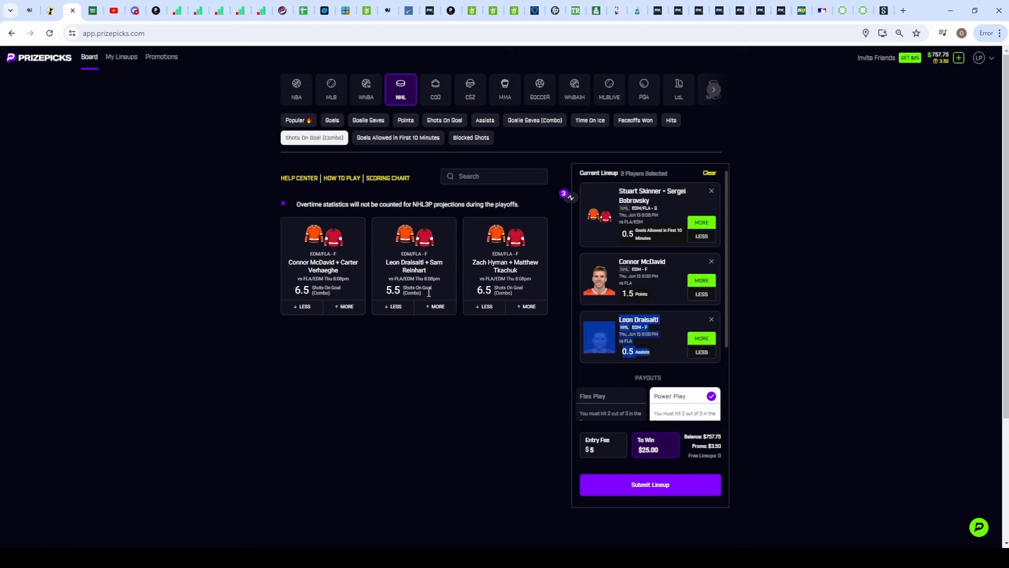
pyautogui.click(437, 306)
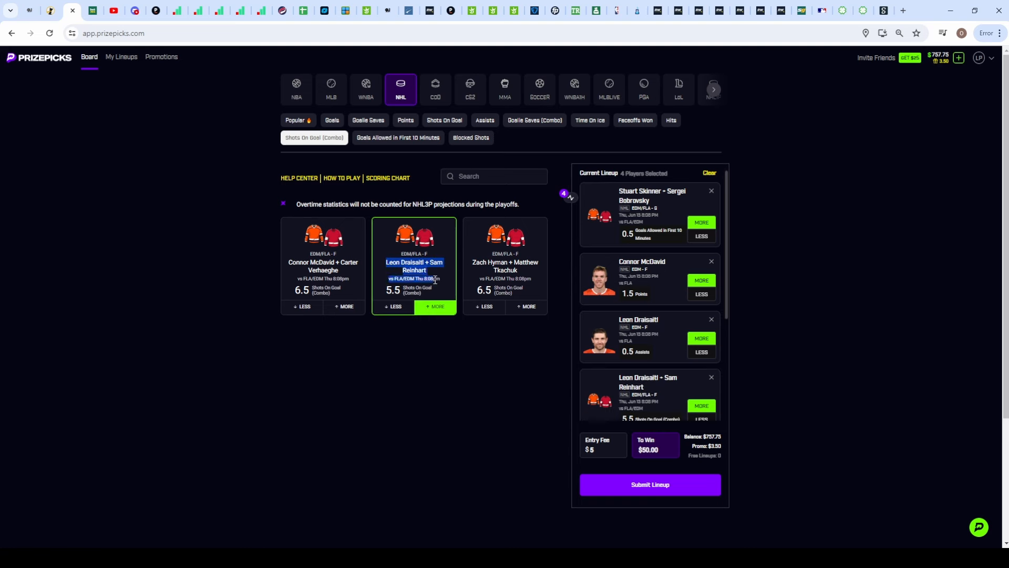
pyautogui.scroll(-3)
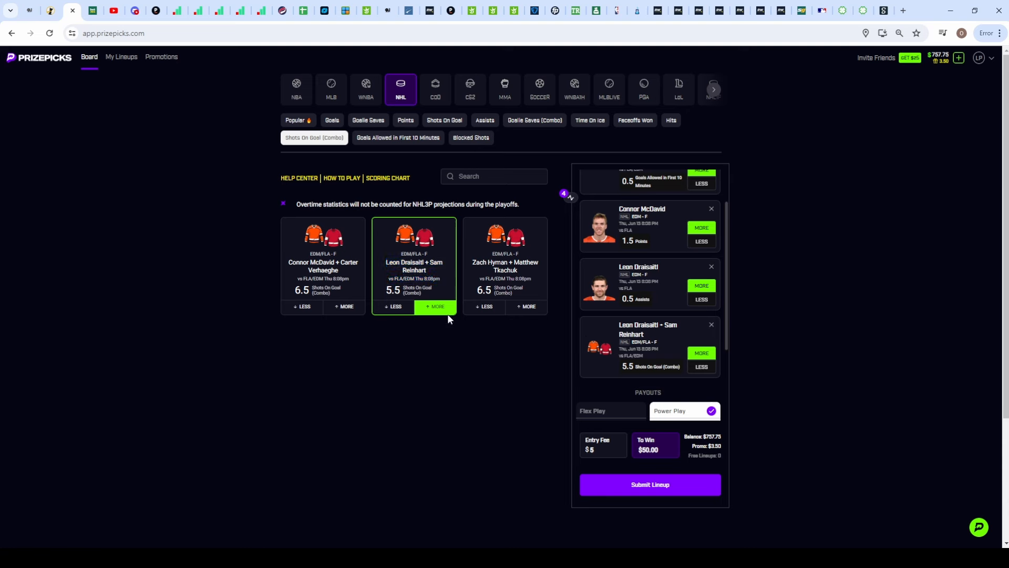
pyautogui.moveTo(611, 271)
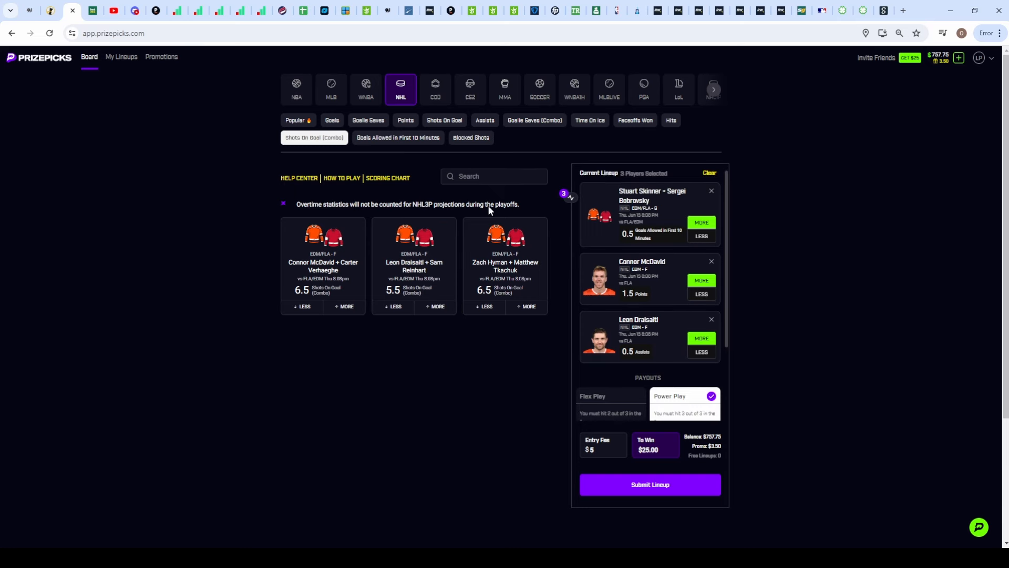
# - Review Anton Lundell's shots-on-goal history and pick MORE 1.5 Shots On Goal
pyautogui.click(443, 120)
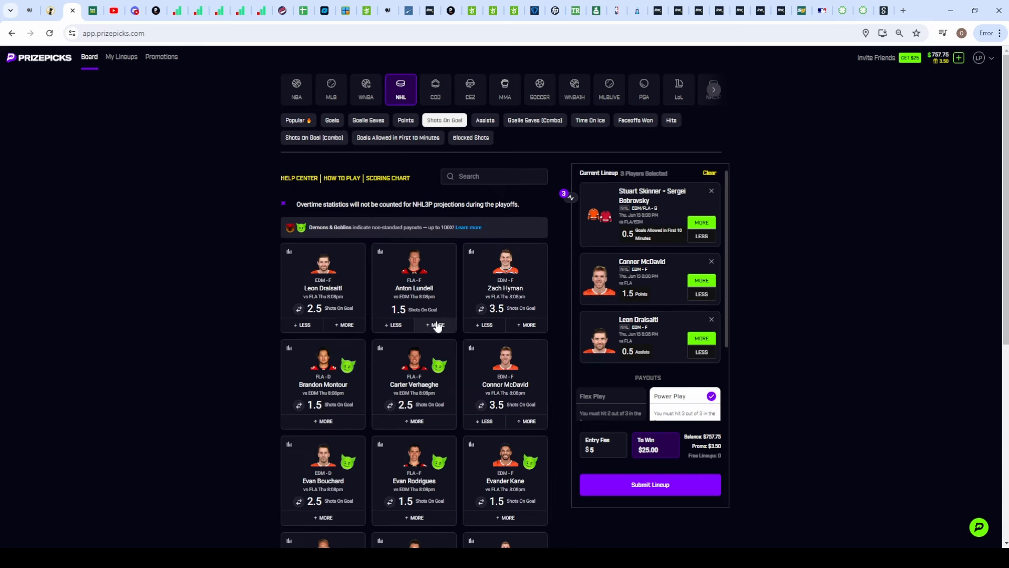
pyautogui.click(435, 325)
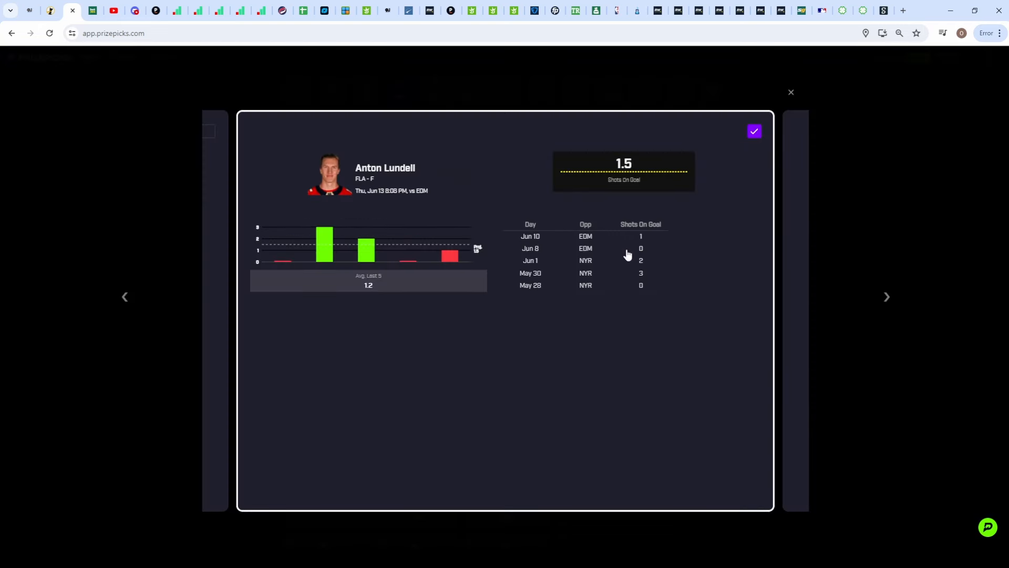
pyautogui.click(791, 93)
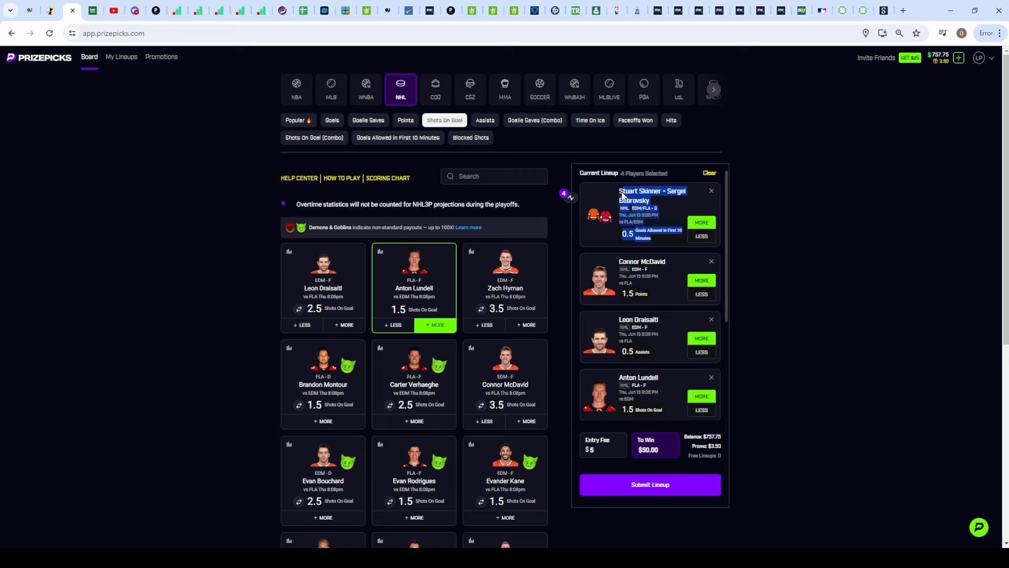
pyautogui.moveTo(348, 152)
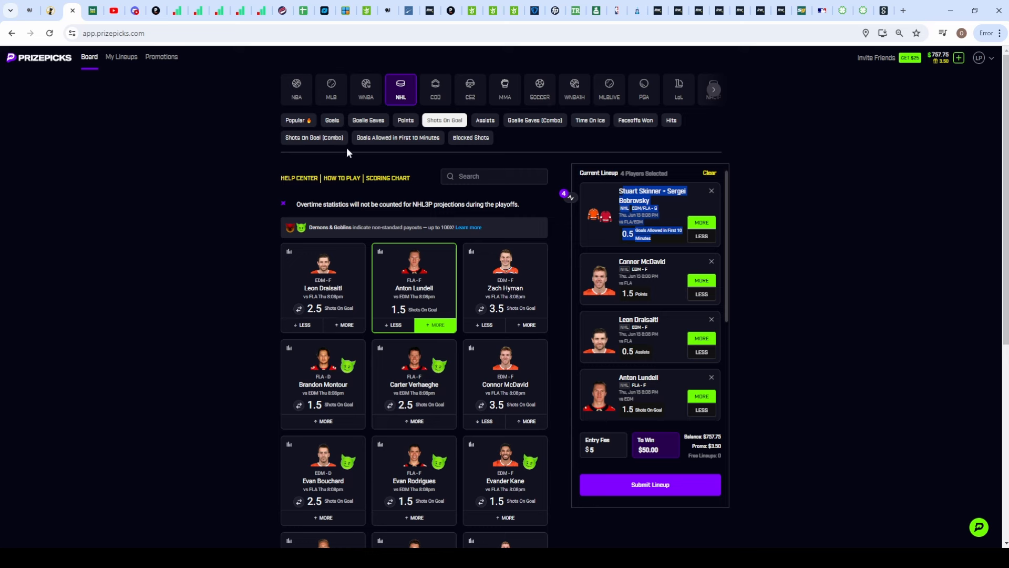
pyautogui.click(314, 136)
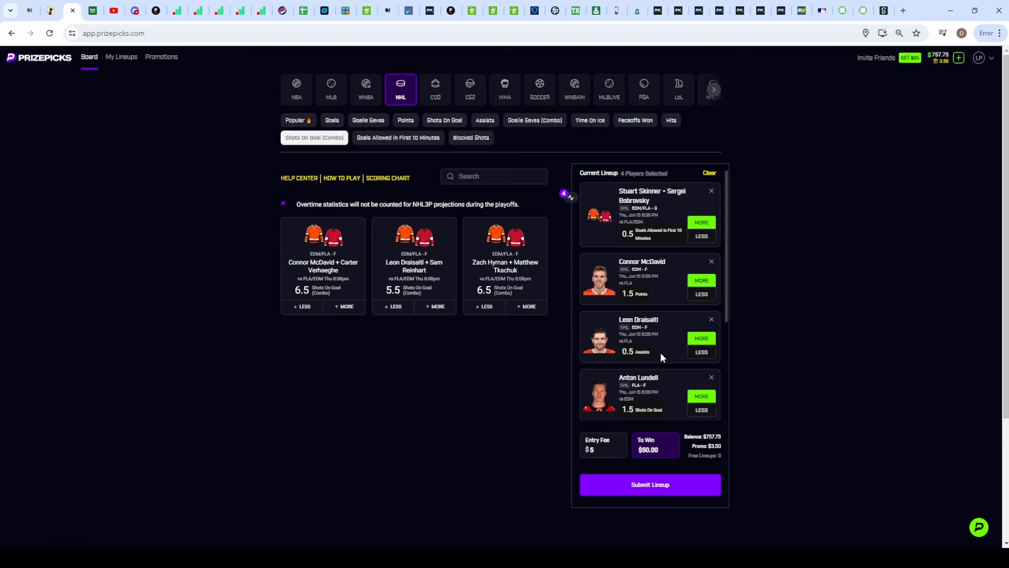
pyautogui.moveTo(658, 360)
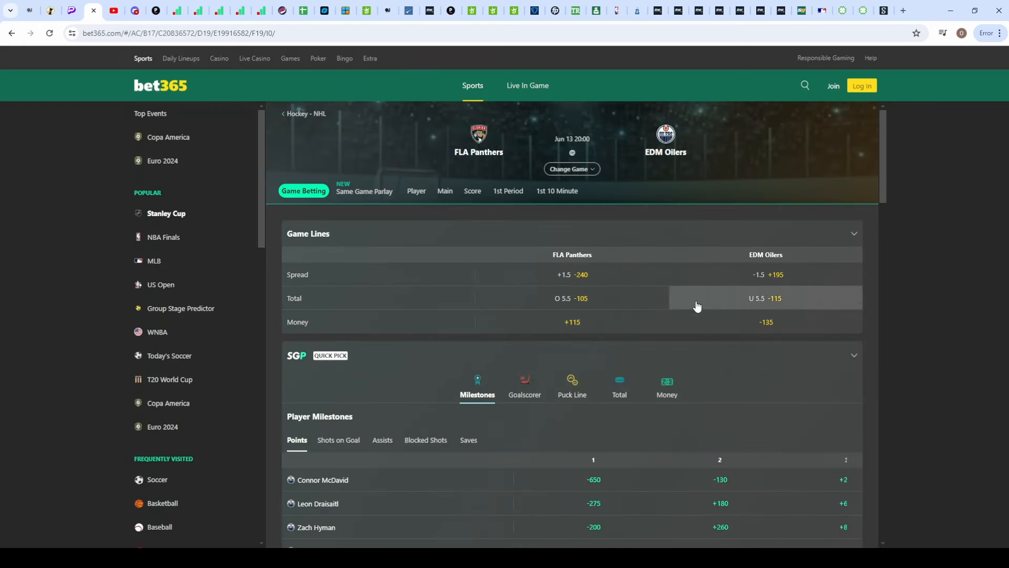
pyautogui.moveTo(736, 318)
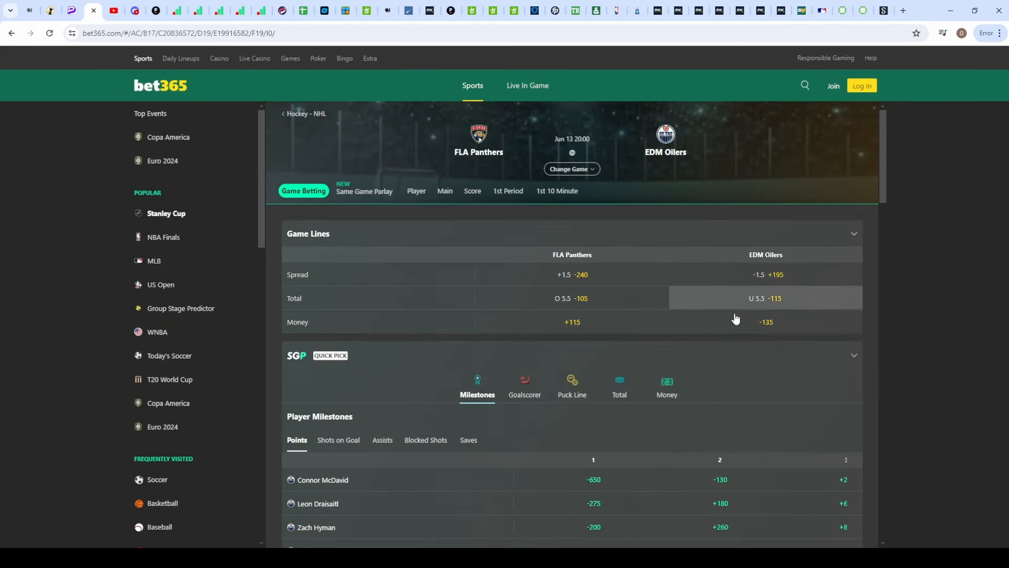
pyautogui.moveTo(752, 316)
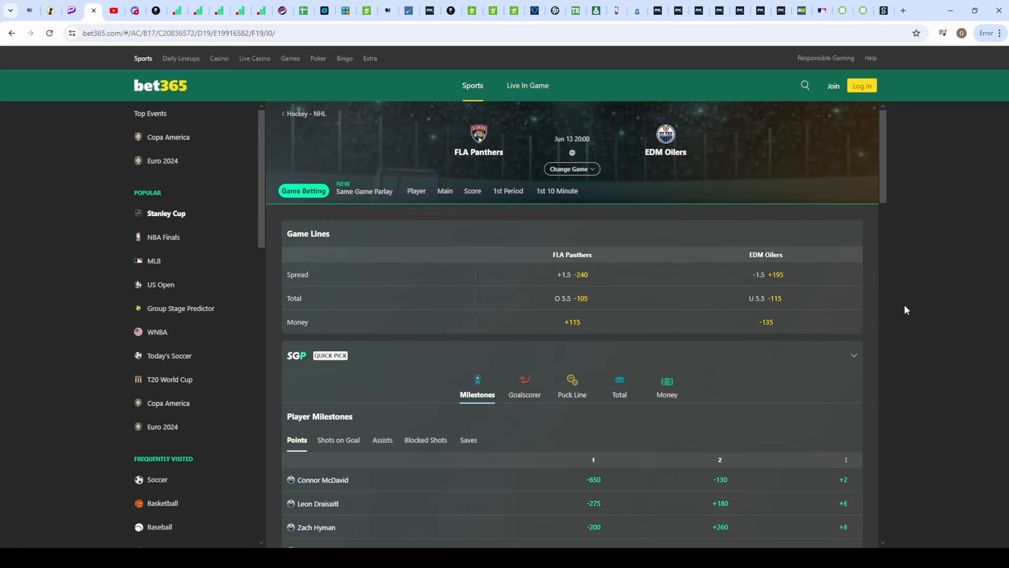
pyautogui.moveTo(903, 308)
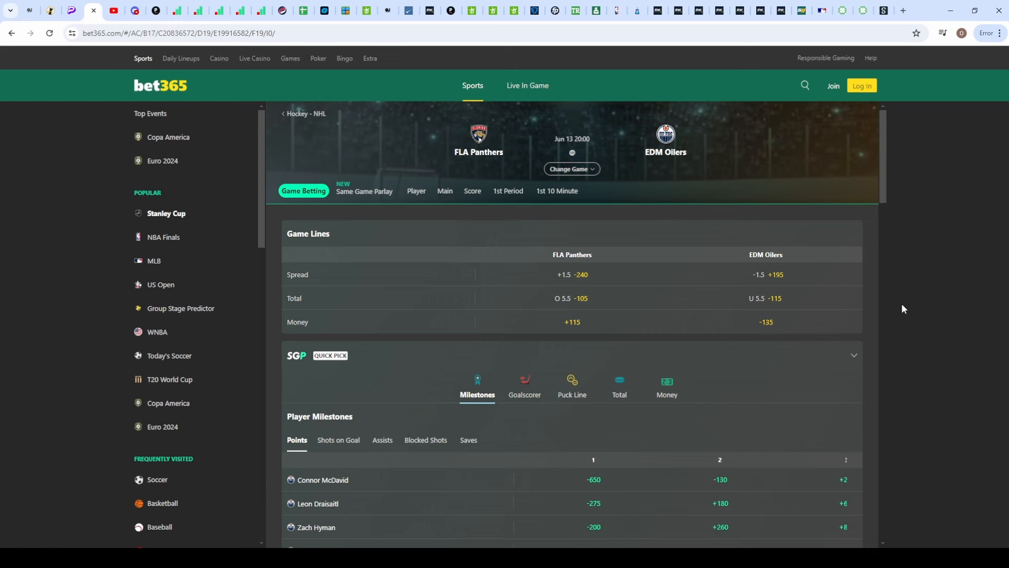
pyautogui.moveTo(879, 303)
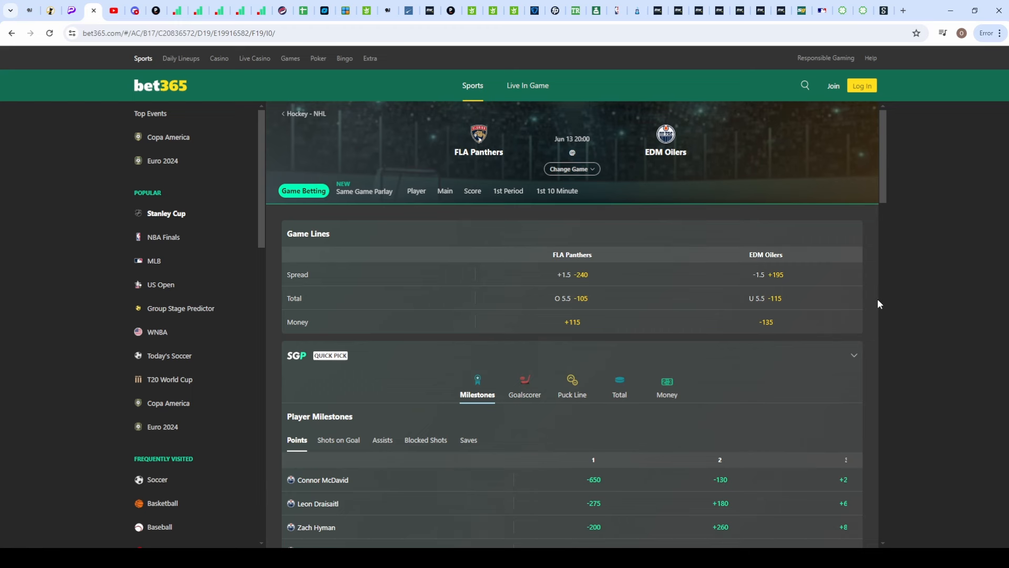
pyautogui.moveTo(766, 321)
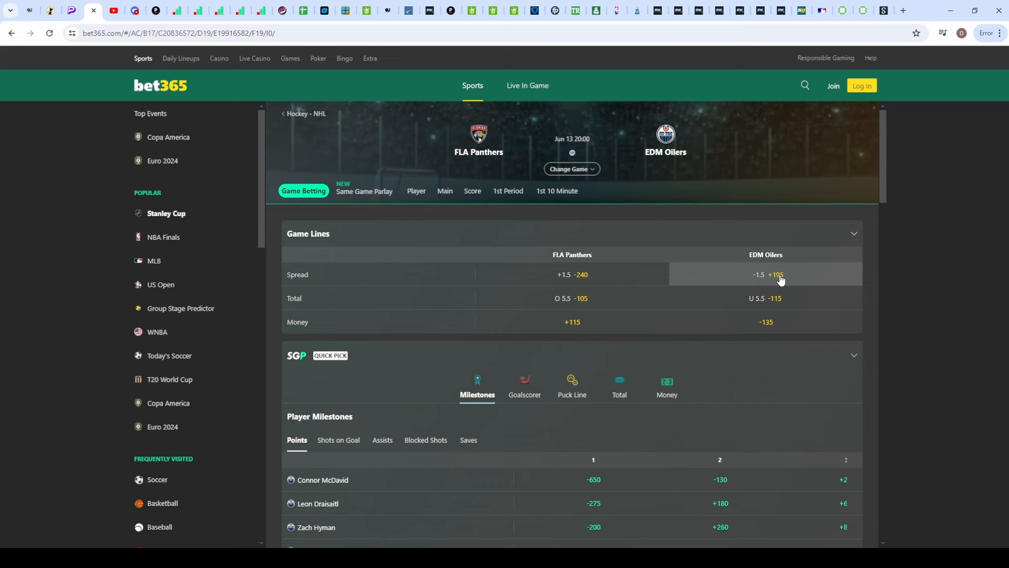
pyautogui.moveTo(753, 290)
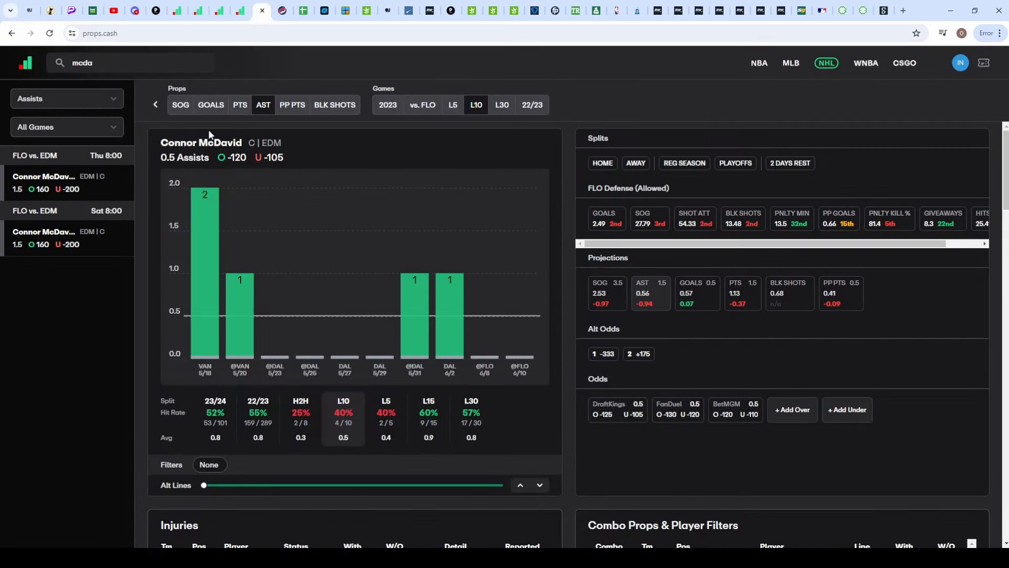
# - Check Connor McDavid's points history, then search 'lundel' for Anton Lundell
pyautogui.click(240, 104)
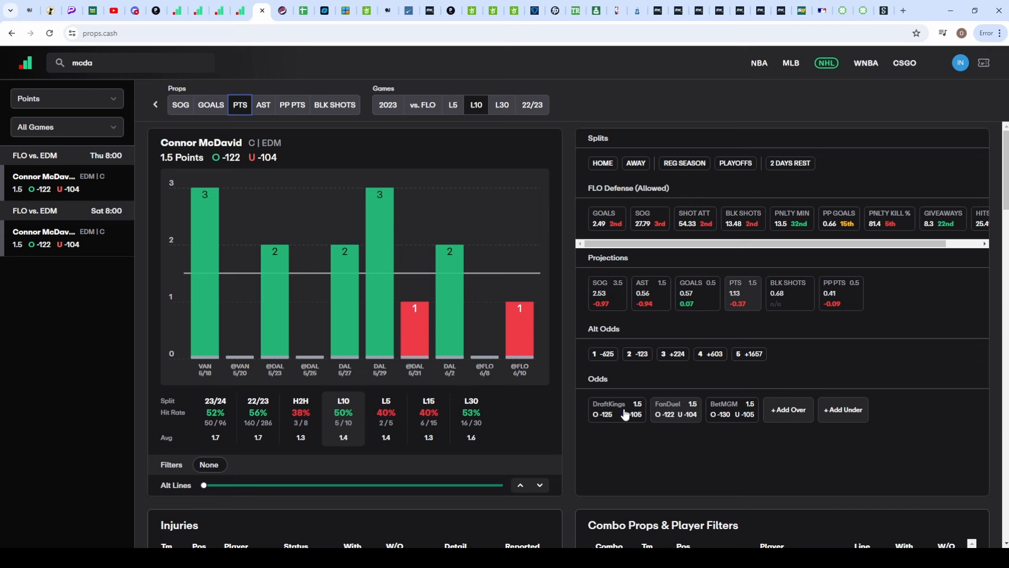
pyautogui.moveTo(620, 416)
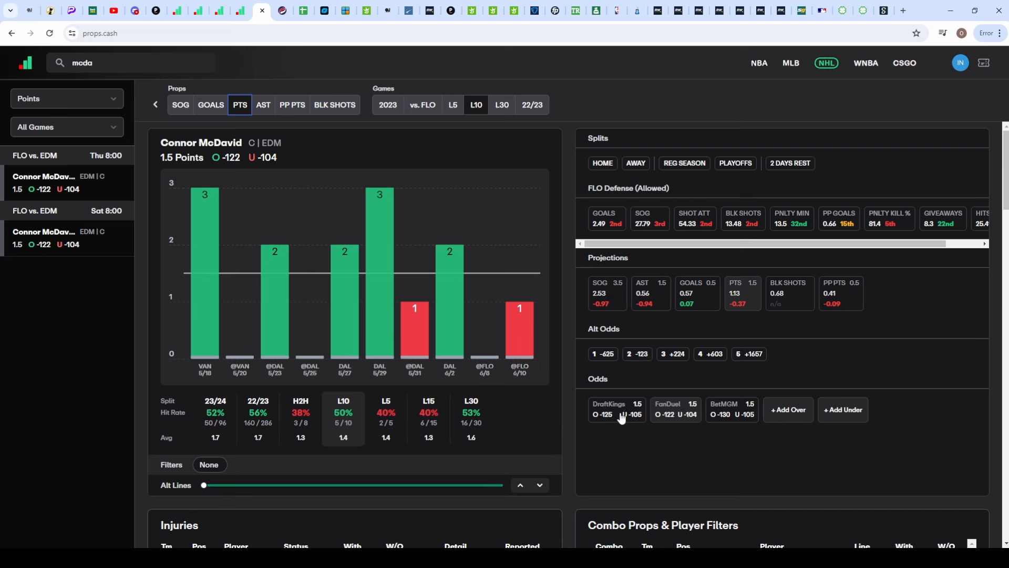
pyautogui.moveTo(678, 417)
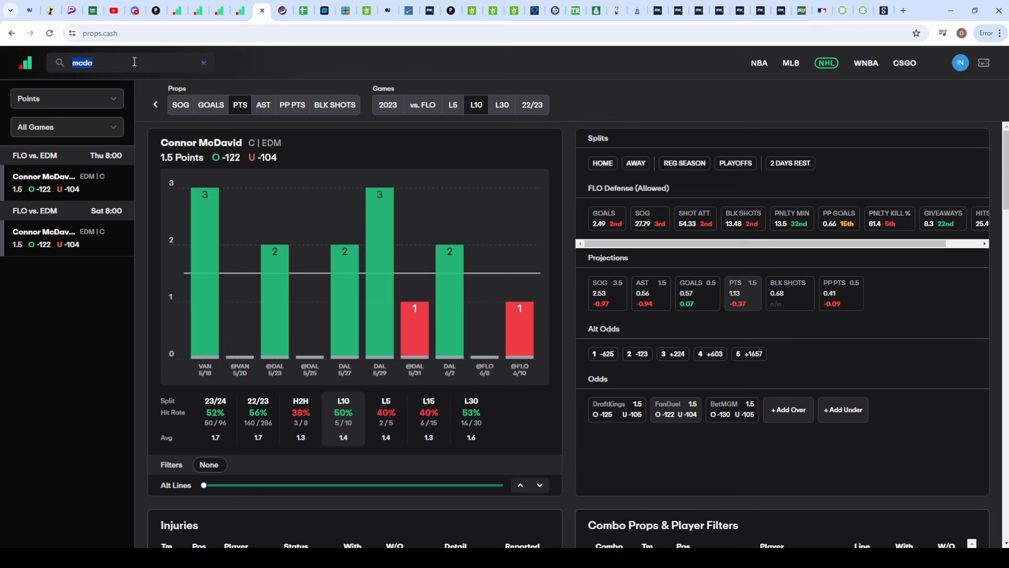
pyautogui.write('lundel')
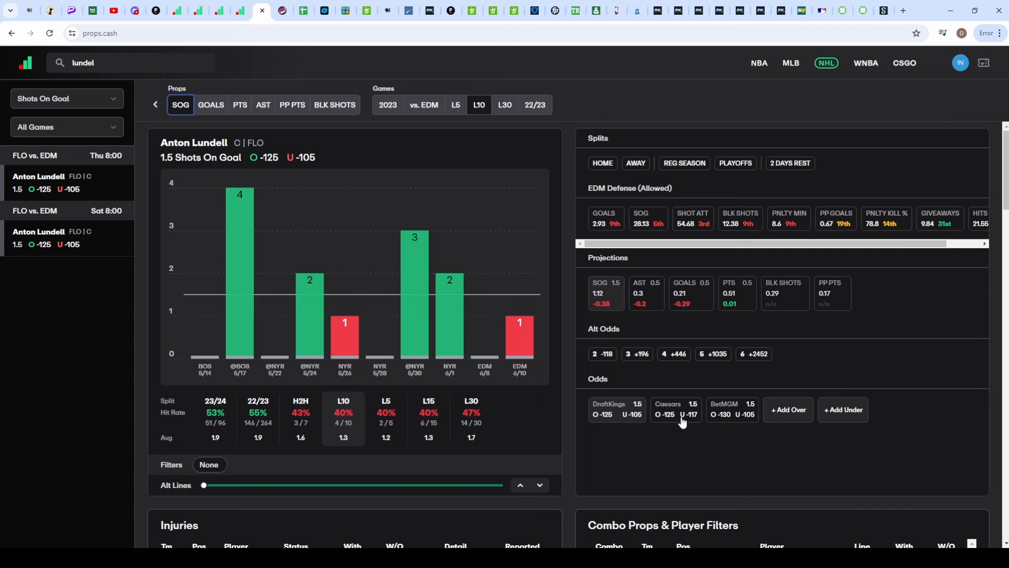
# - Compare Anton Lundell's goals and 1.5 shots-on-goal histories
pyautogui.click(210, 104)
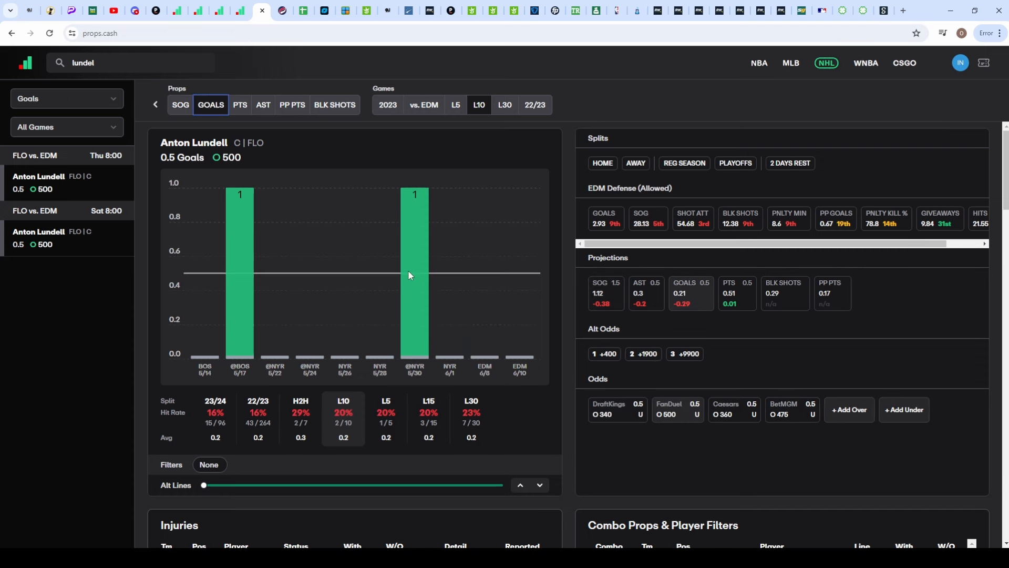
pyautogui.moveTo(230, 284)
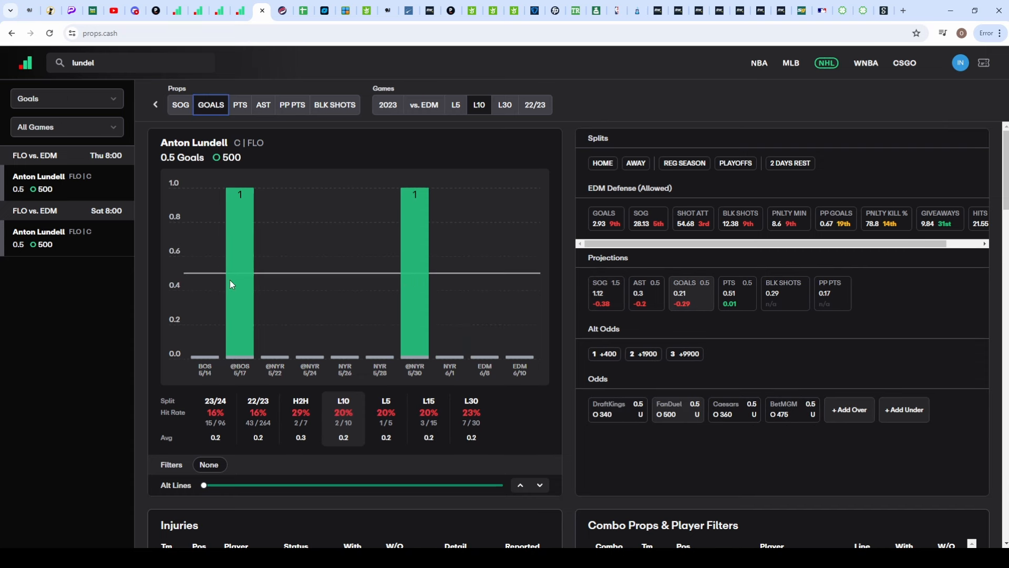
pyautogui.click(179, 104)
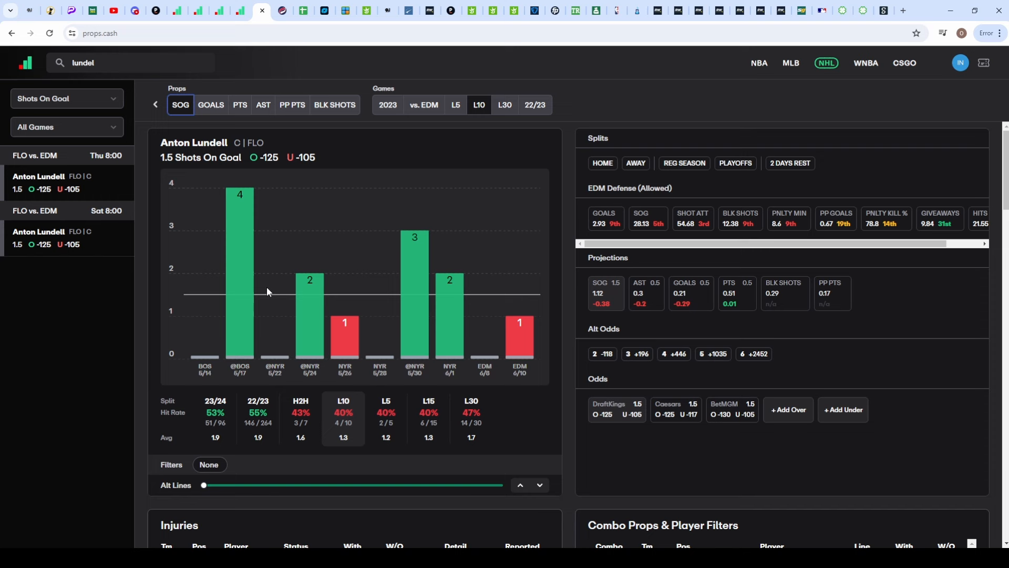
pyautogui.moveTo(418, 304)
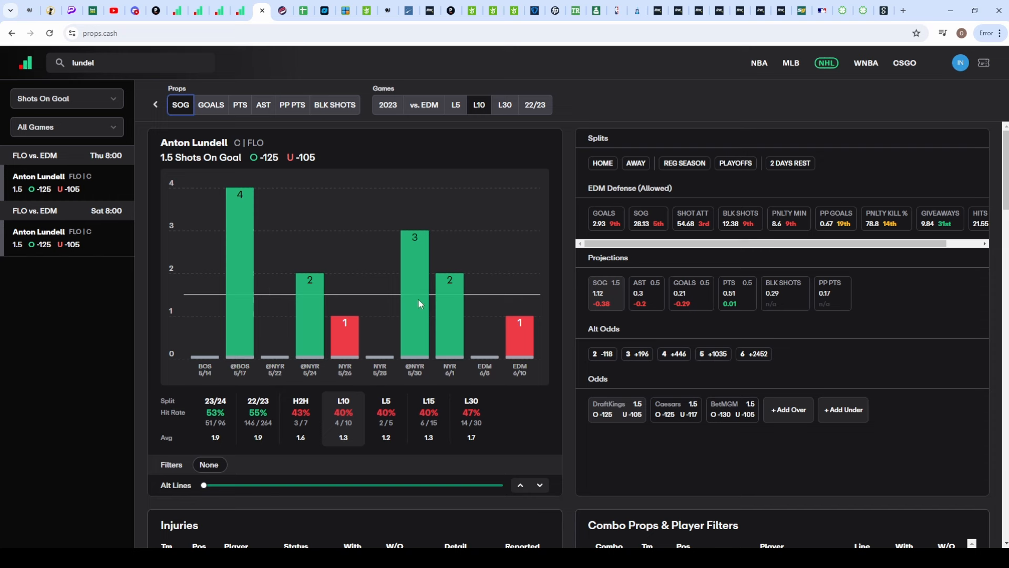
pyautogui.moveTo(328, 327)
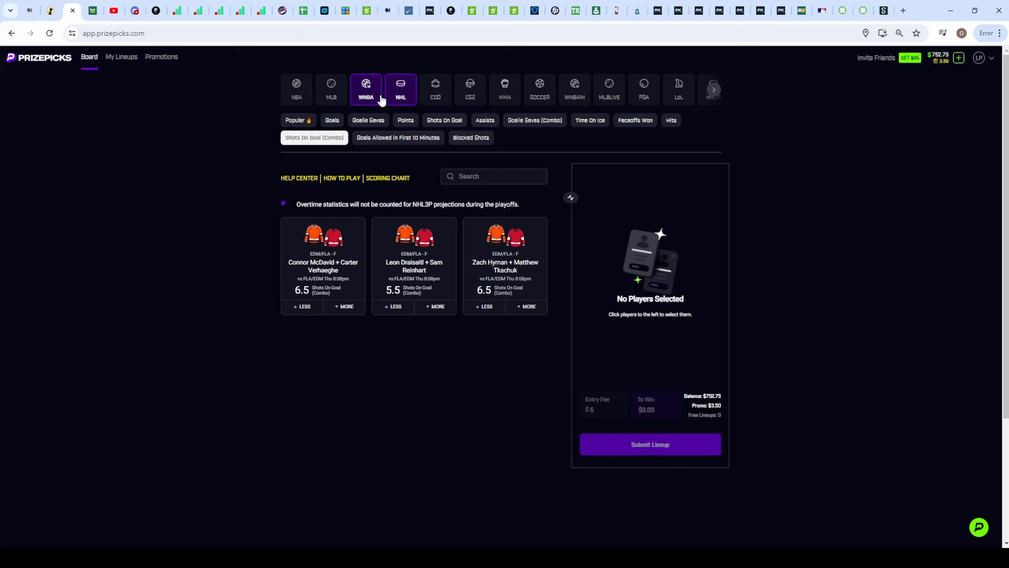
# - Pick Natasha Cloud LESS 7.5 assists on the WNBA board, then Kahleah Copper LESS 21.5 points
pyautogui.click(366, 88)
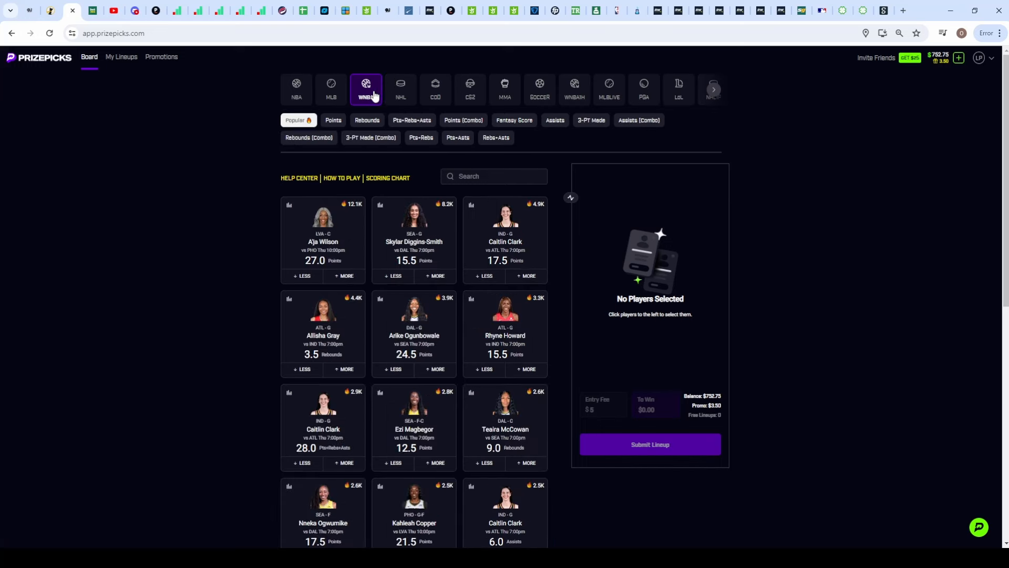
pyautogui.click(554, 120)
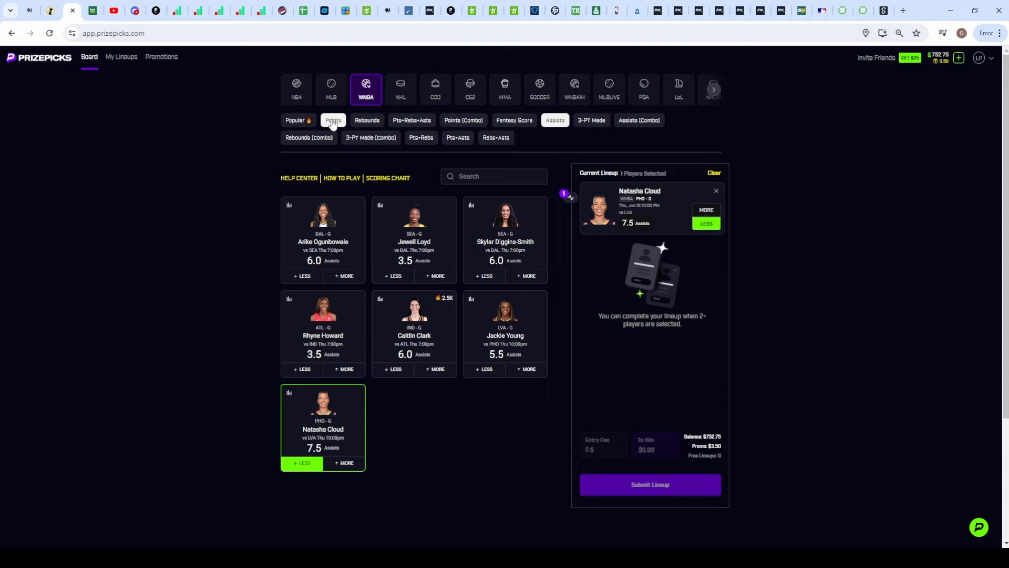
pyautogui.scroll(-3)
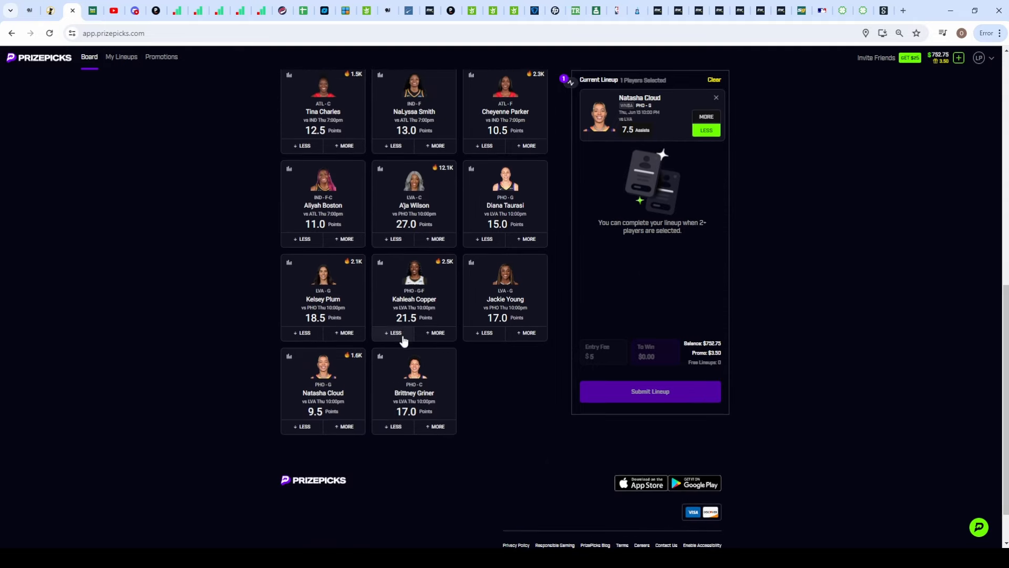
pyautogui.click(395, 333)
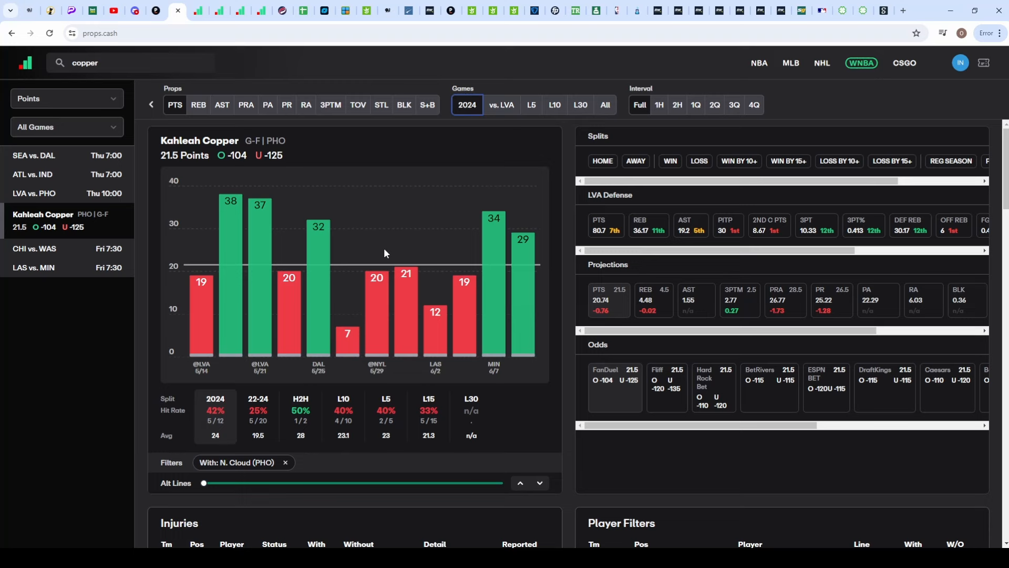
pyautogui.moveTo(219, 156)
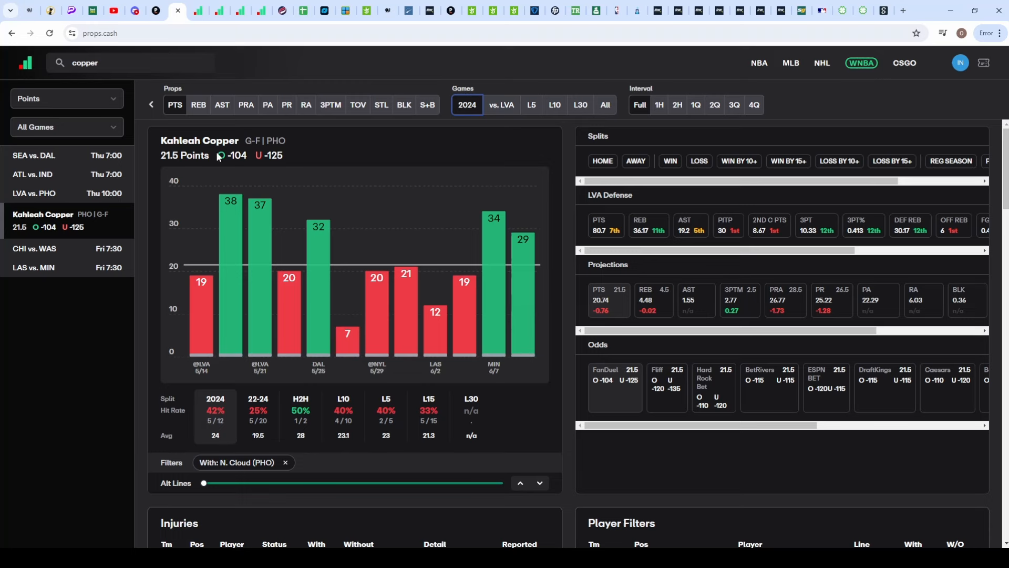
pyautogui.moveTo(342, 163)
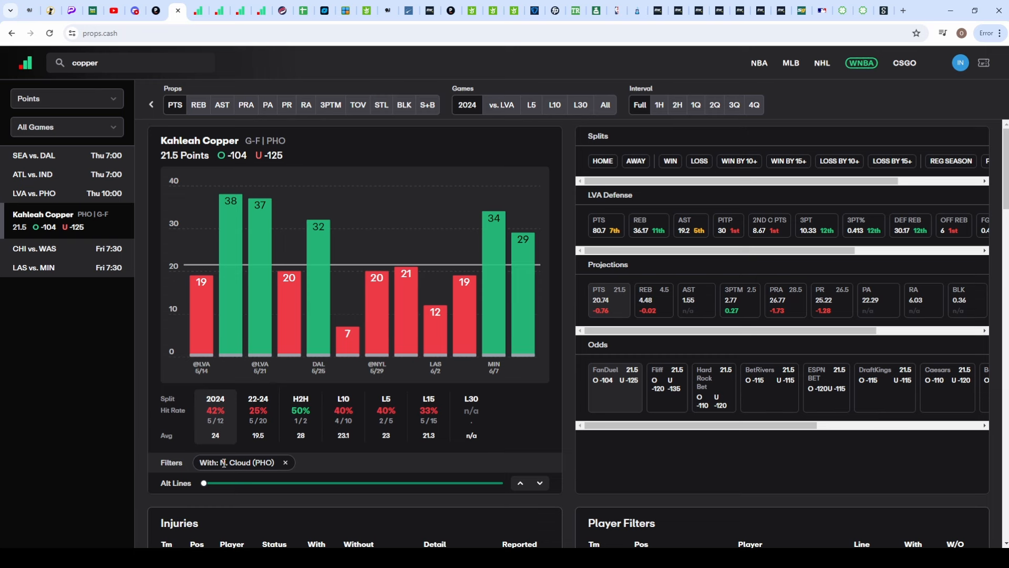
pyautogui.moveTo(235, 394)
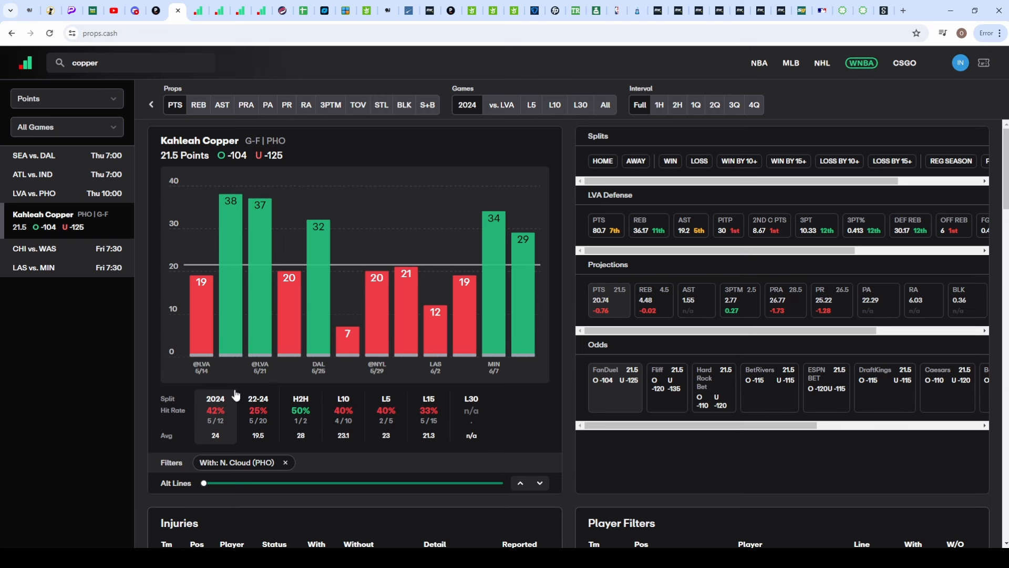
pyautogui.moveTo(342, 353)
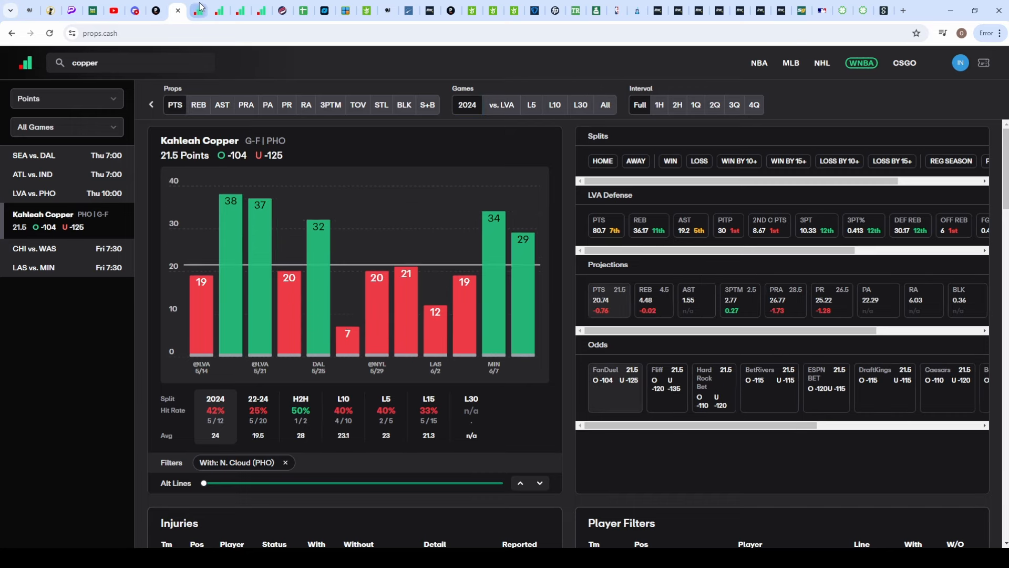
# - Filter Kahleah Copper's 21.5 points chart to games with Natasha Cloud
pyautogui.click(222, 104)
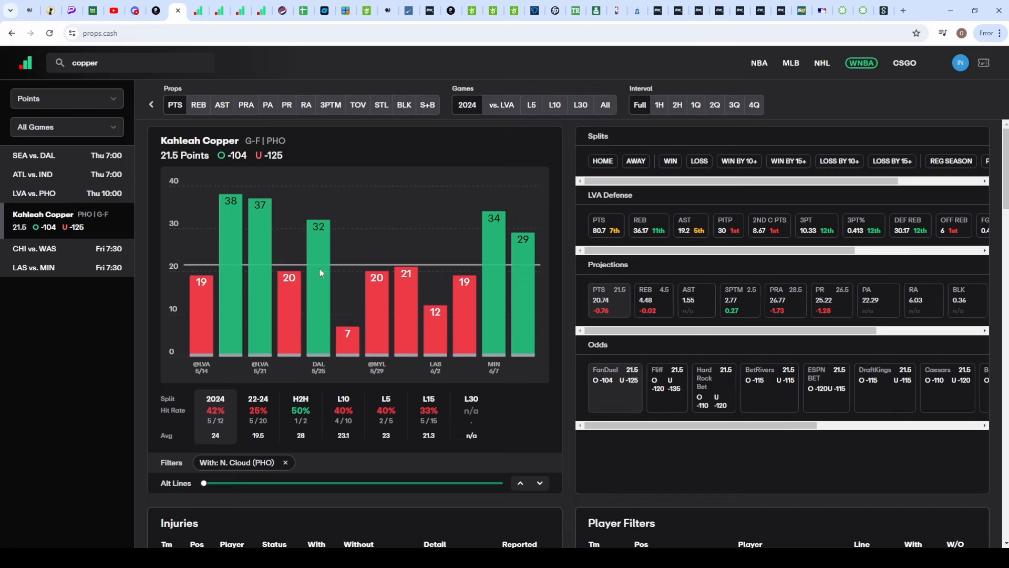
pyautogui.moveTo(213, 222)
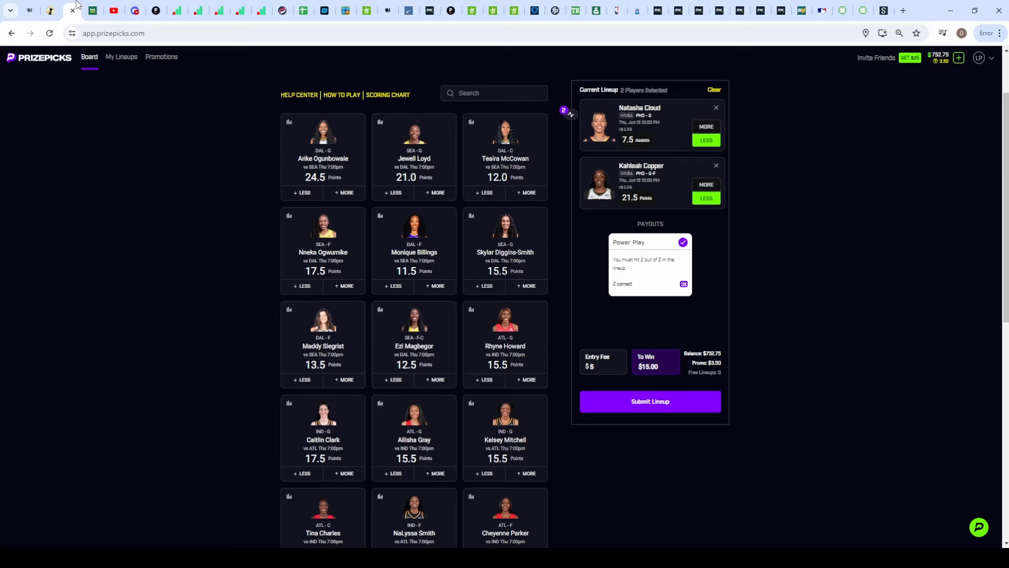
# - Return to props.cash to review Natasha Cloud's 7.5 assists chart with Kahleah Copper
pyautogui.click(156, 11)
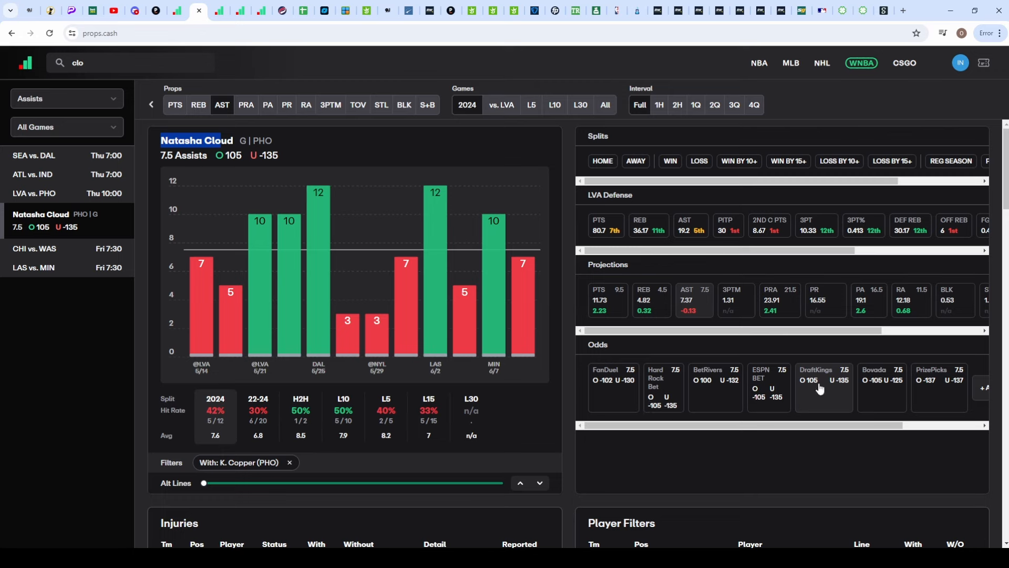
pyautogui.moveTo(779, 408)
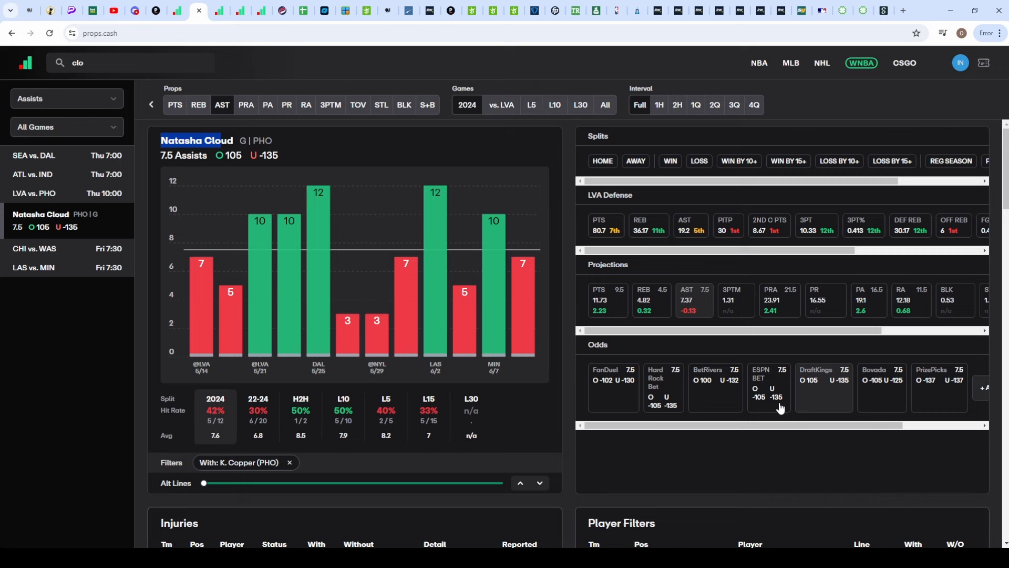
pyautogui.moveTo(736, 393)
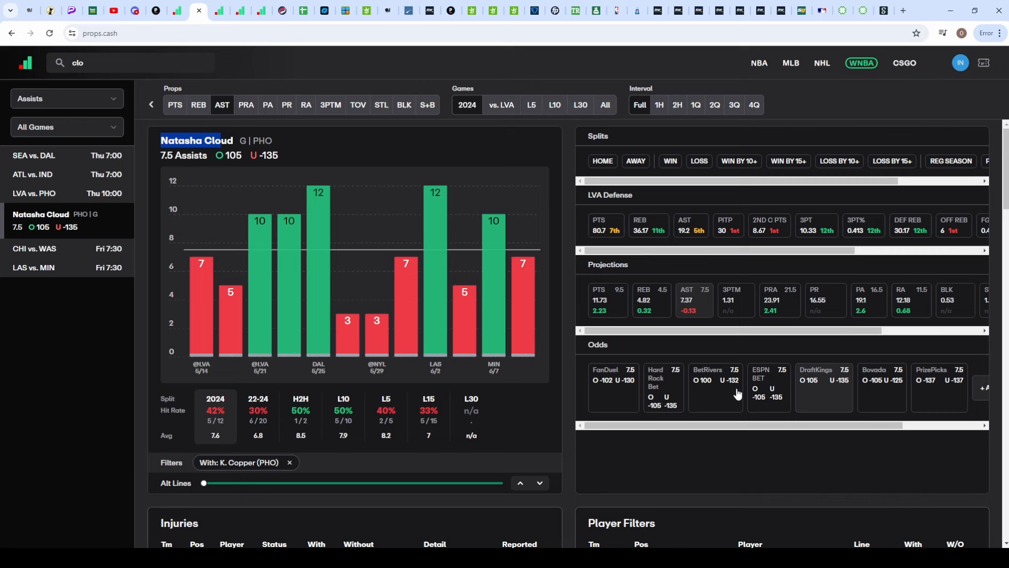
pyautogui.moveTo(673, 403)
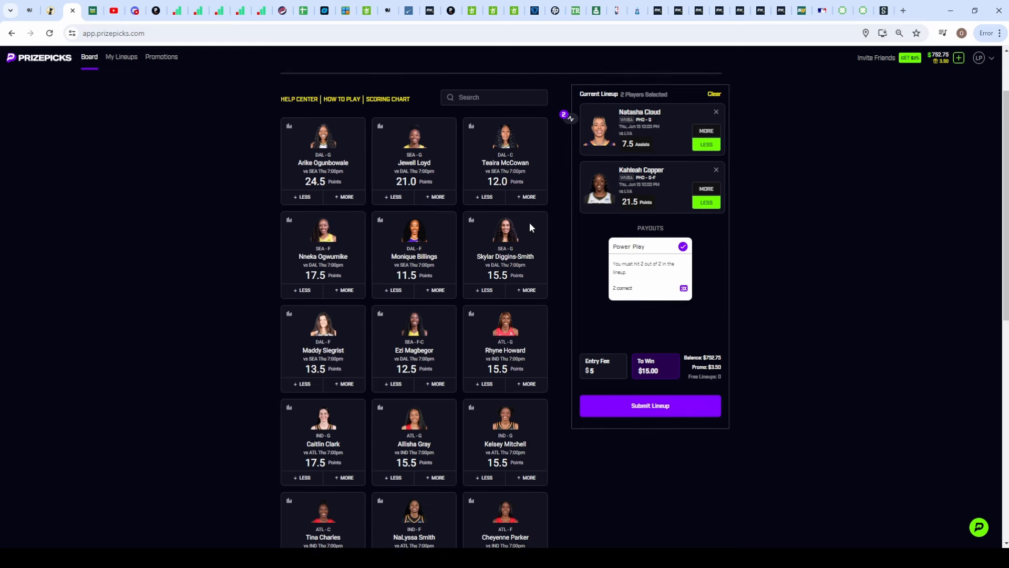
# - Add Cheyenne Parker LESS 10.5 points to the lineup, then switch to props.cash for Howard's stats
pyautogui.scroll(-3)
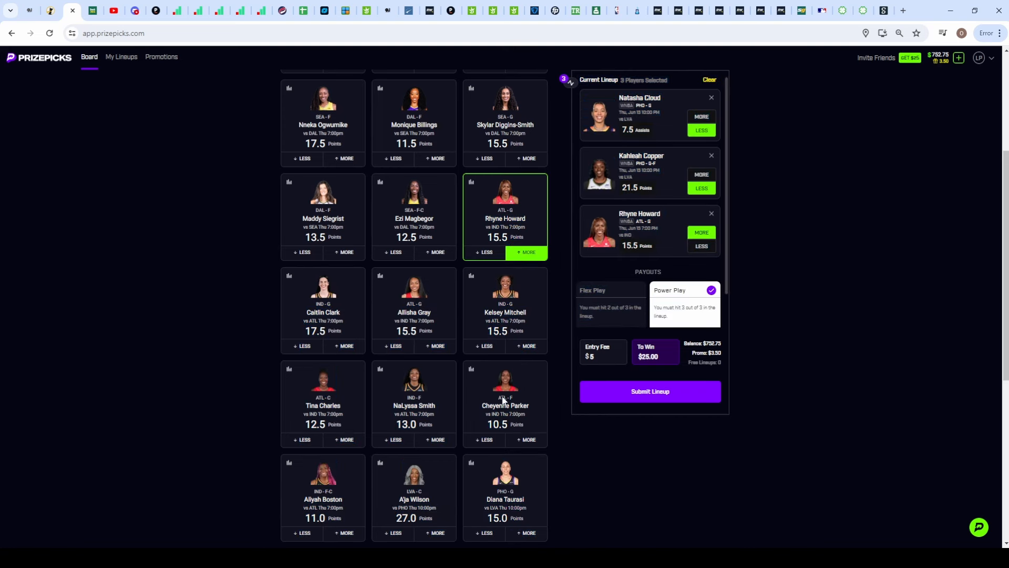
pyautogui.click(487, 439)
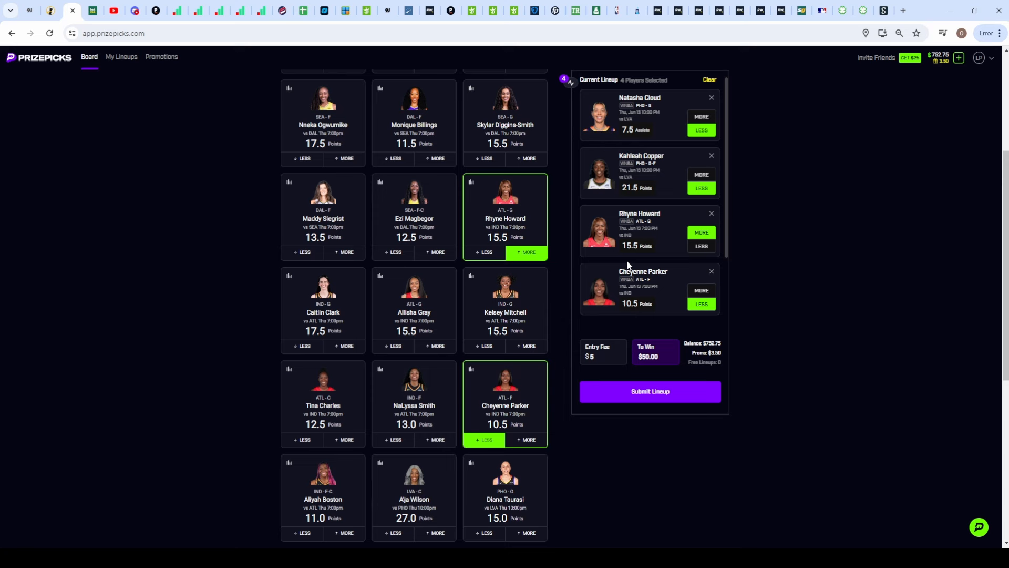
pyautogui.moveTo(633, 283)
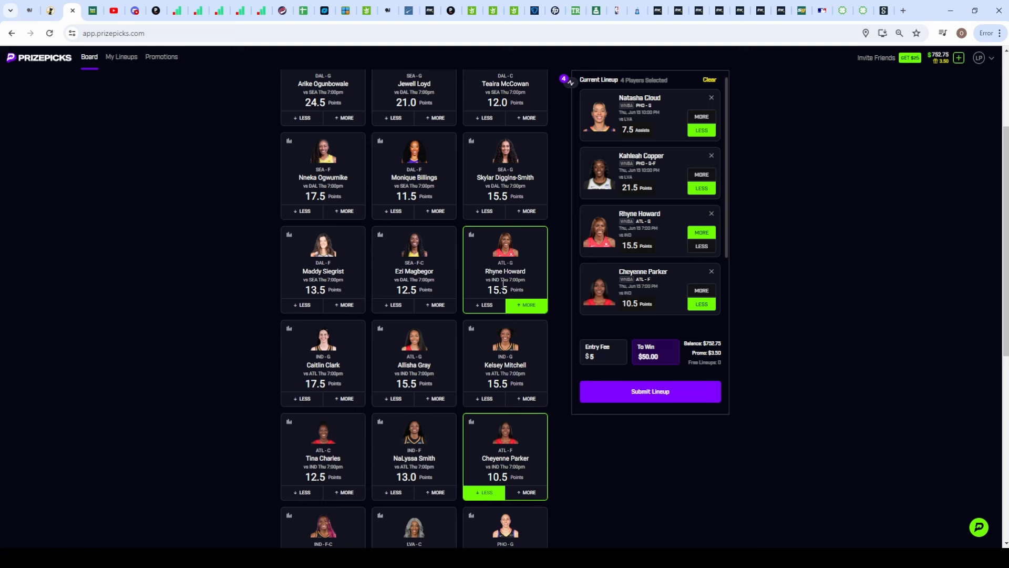
pyautogui.moveTo(424, 351)
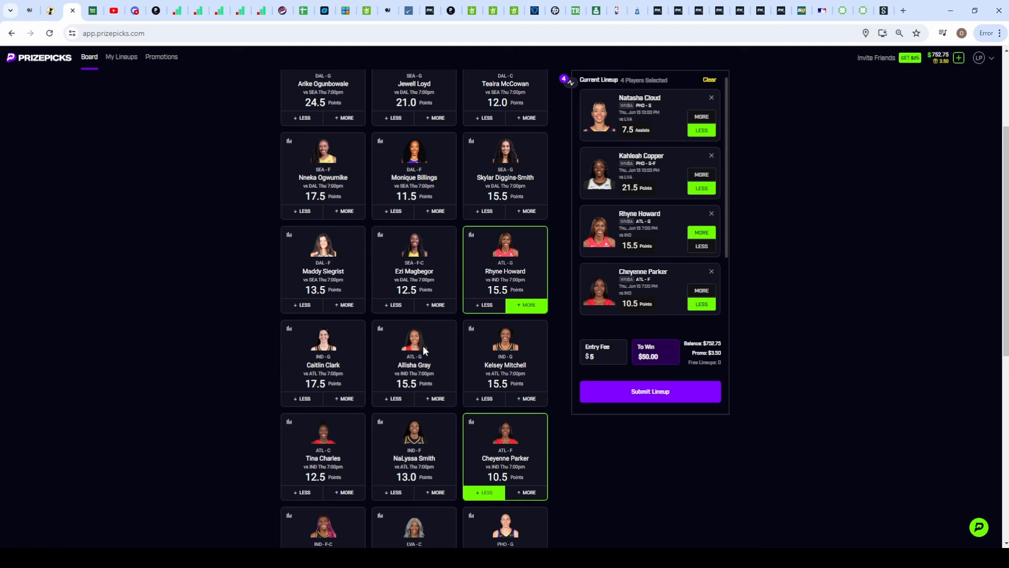
pyautogui.moveTo(422, 353)
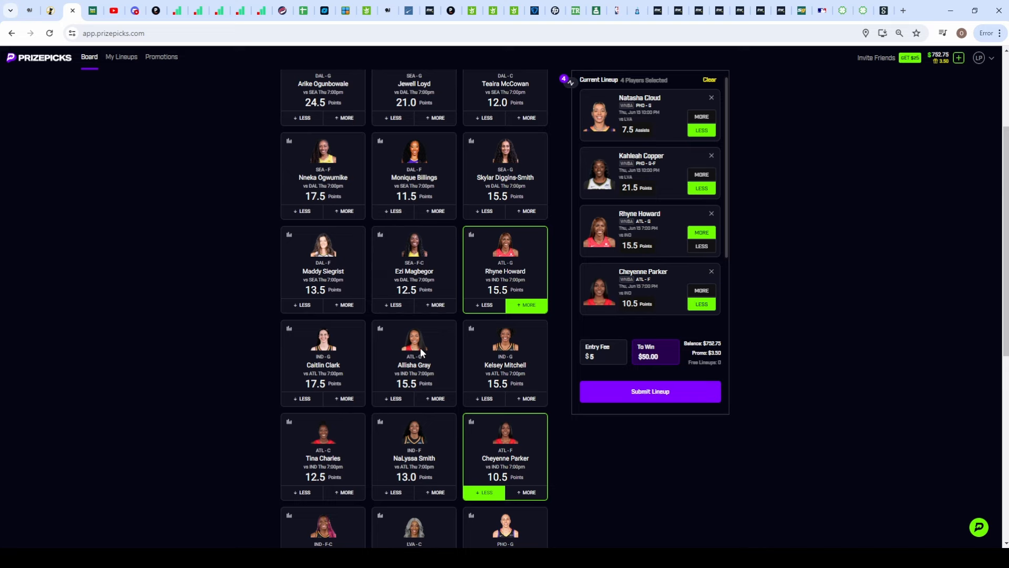
pyautogui.click(219, 10)
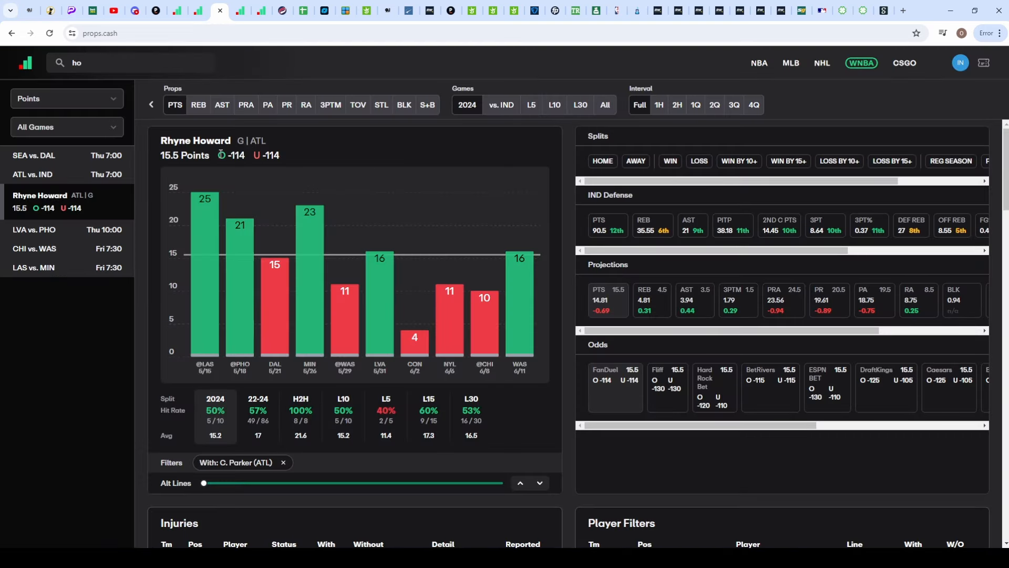
pyautogui.moveTo(613, 389)
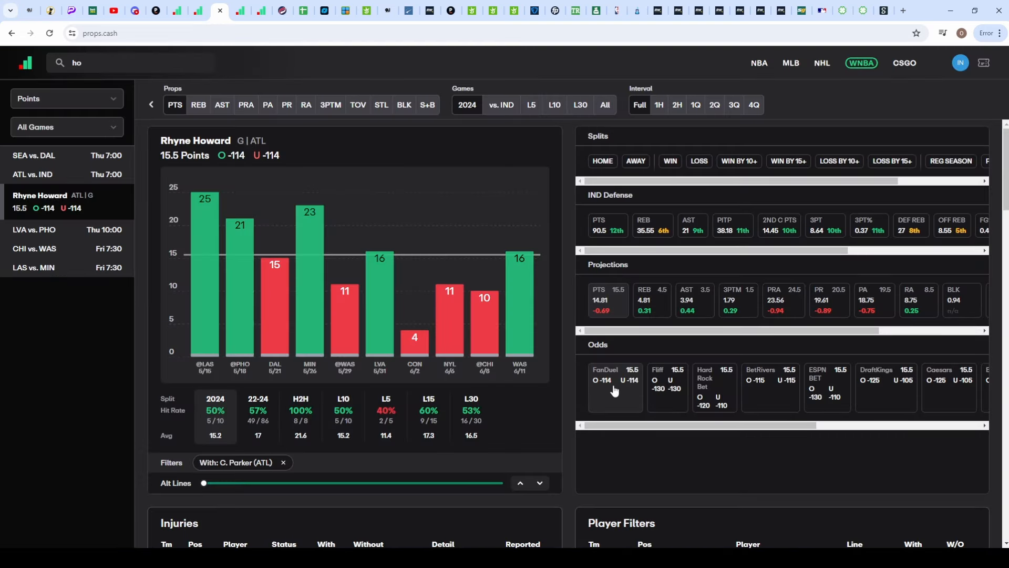
# - Review Howard's points chart with Parker, then submit the four-pick WNBA lineup at $5 to win $50
pyautogui.scroll(-3)
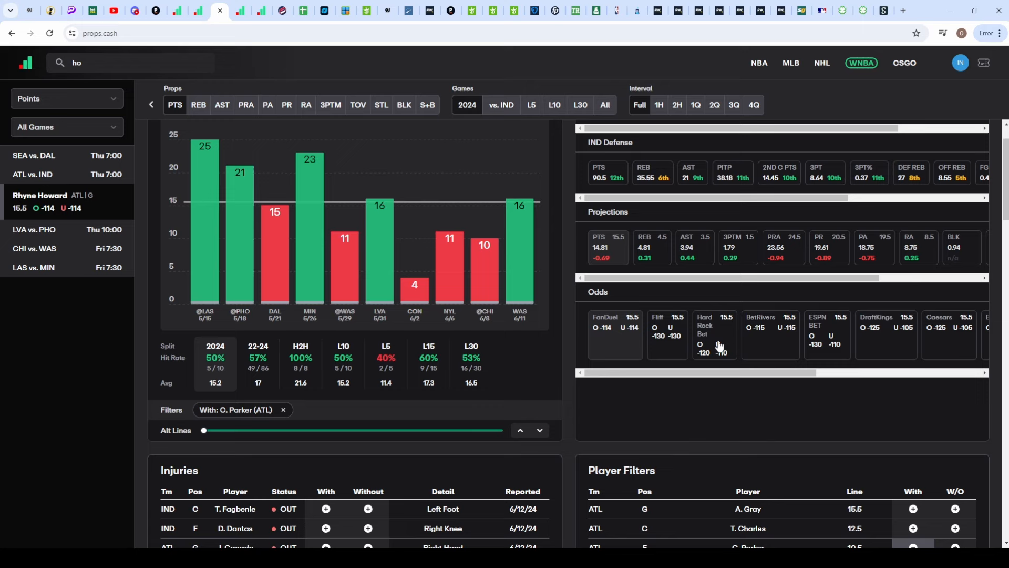
pyautogui.moveTo(837, 340)
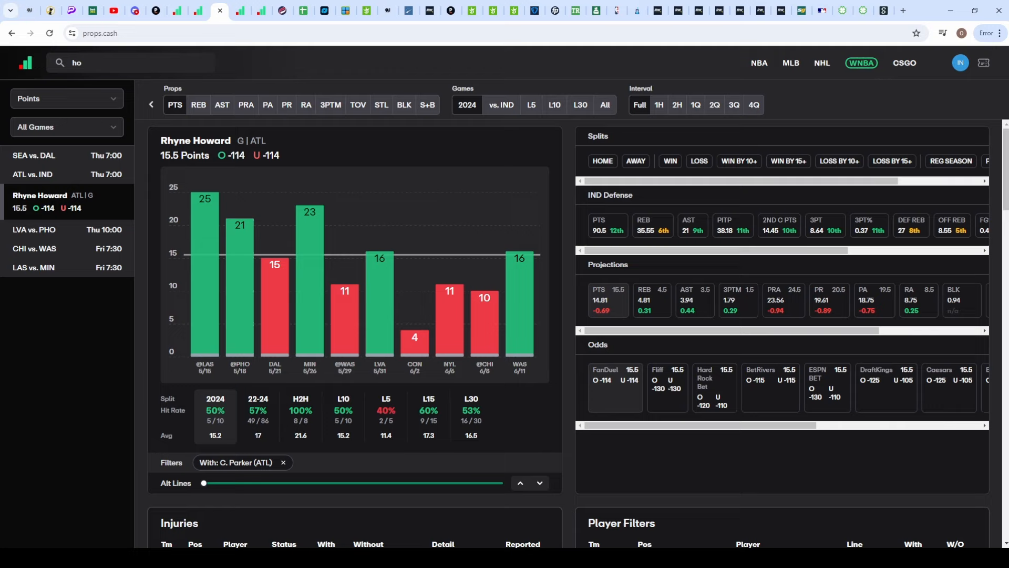
pyautogui.moveTo(351, 194)
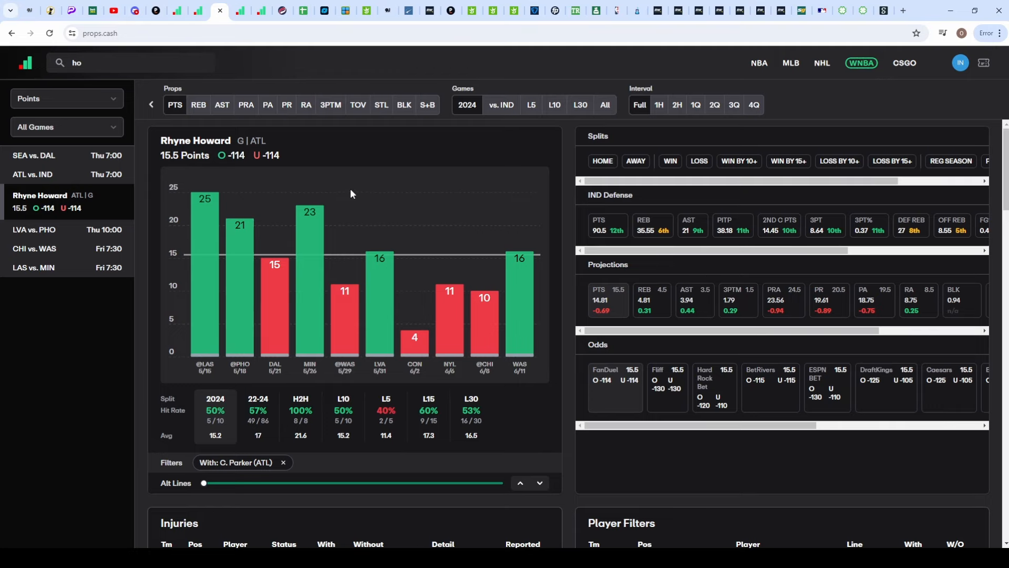
pyautogui.click(120, 62)
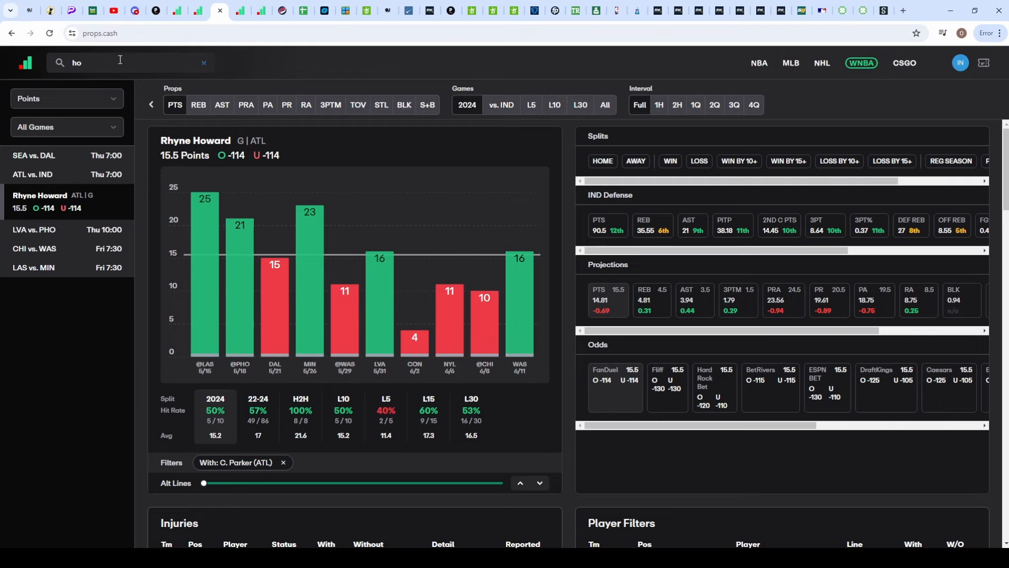
pyautogui.click(71, 10)
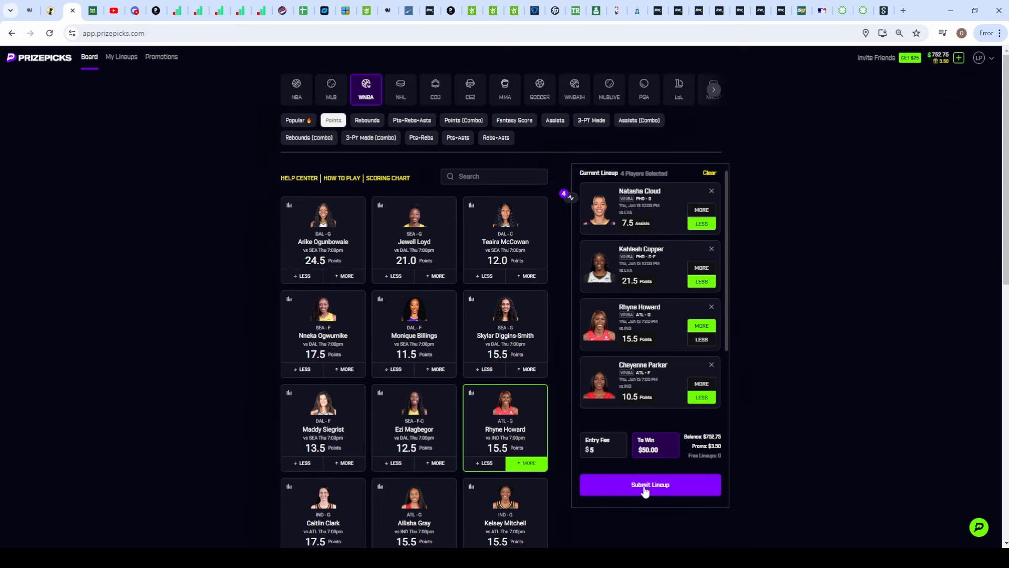
pyautogui.click(650, 484)
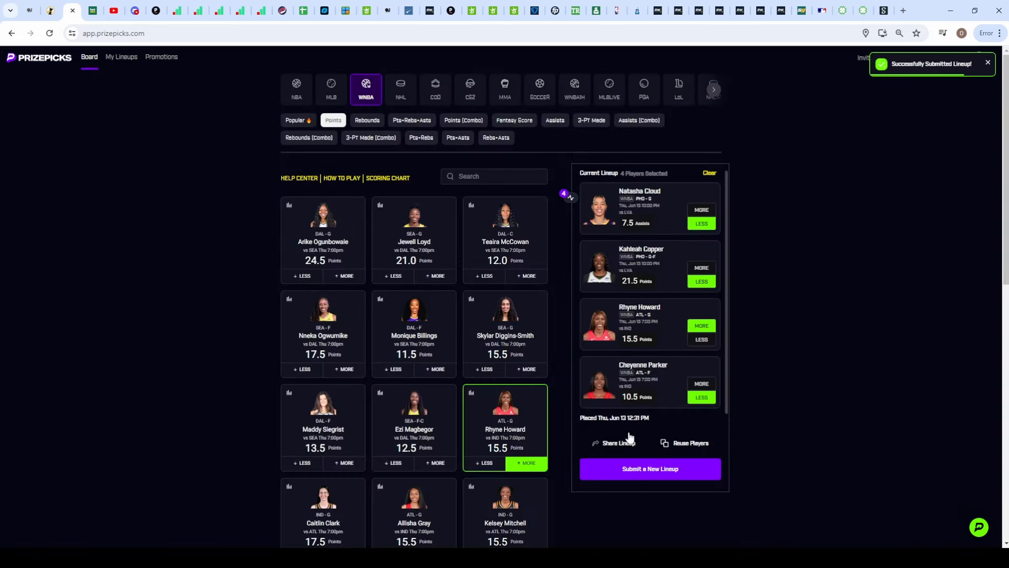